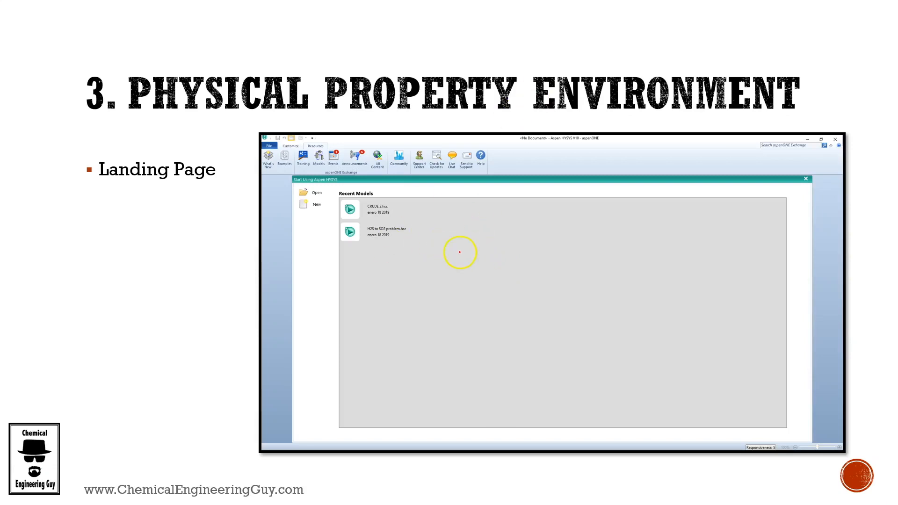
{"action": "mouse_move", "coordinate": [194, 214]}
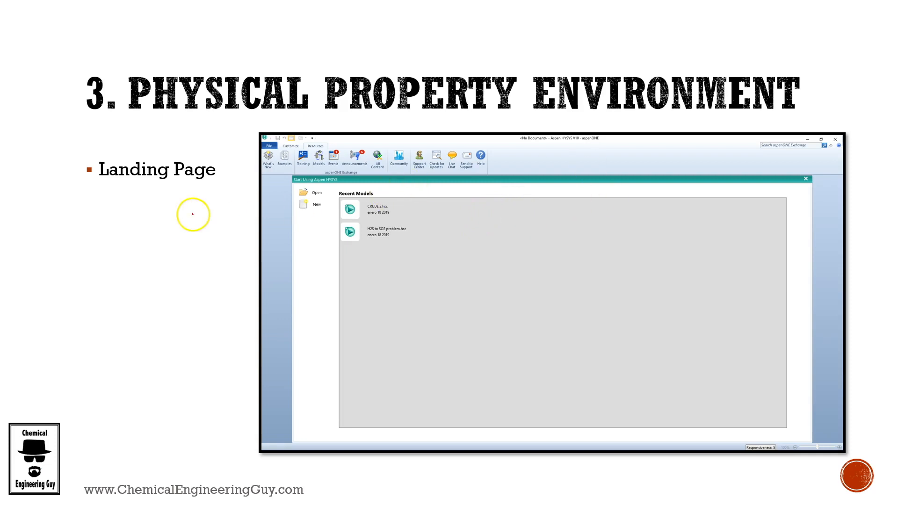
{"action": "mouse_move", "coordinate": [547, 100]}
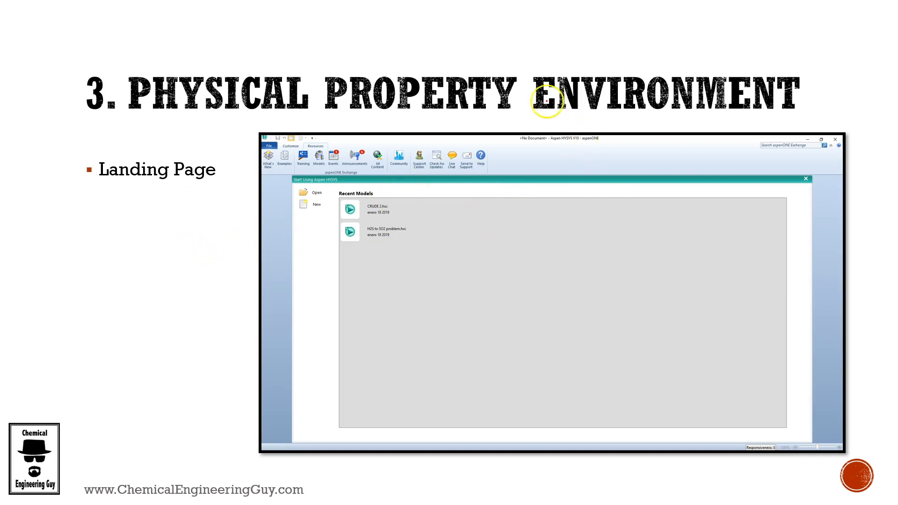
{"action": "mouse_move", "coordinate": [97, 193]}
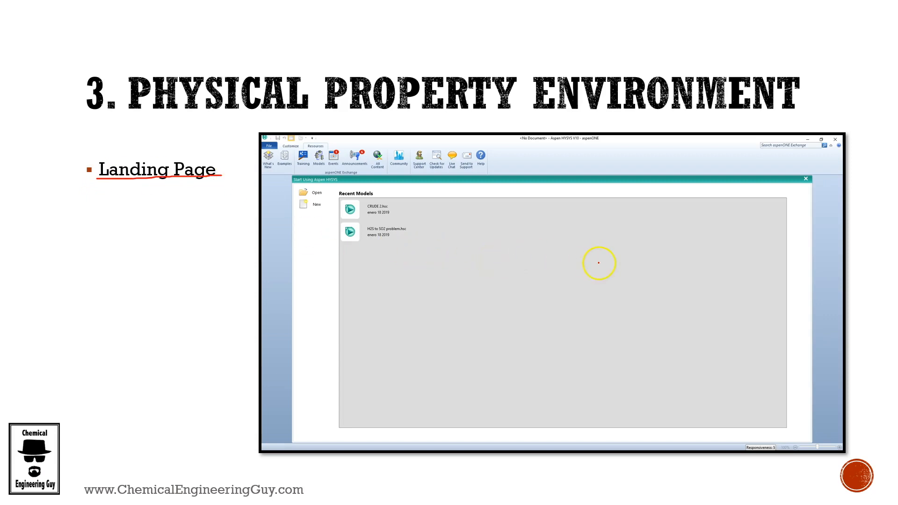
{"action": "mouse_move", "coordinate": [596, 255]}
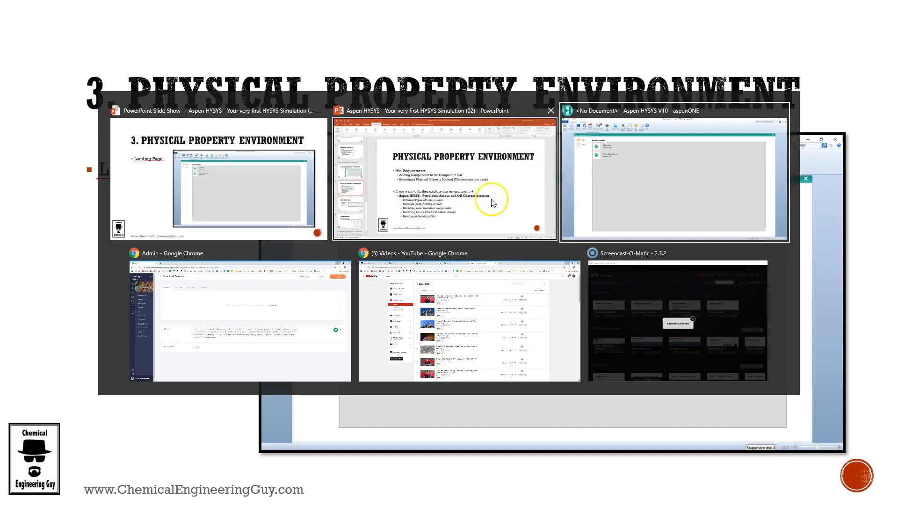
- Bring the running Aspen HYSYS window to the front on its start page
{"action": "left_click", "coordinate": [674, 178]}
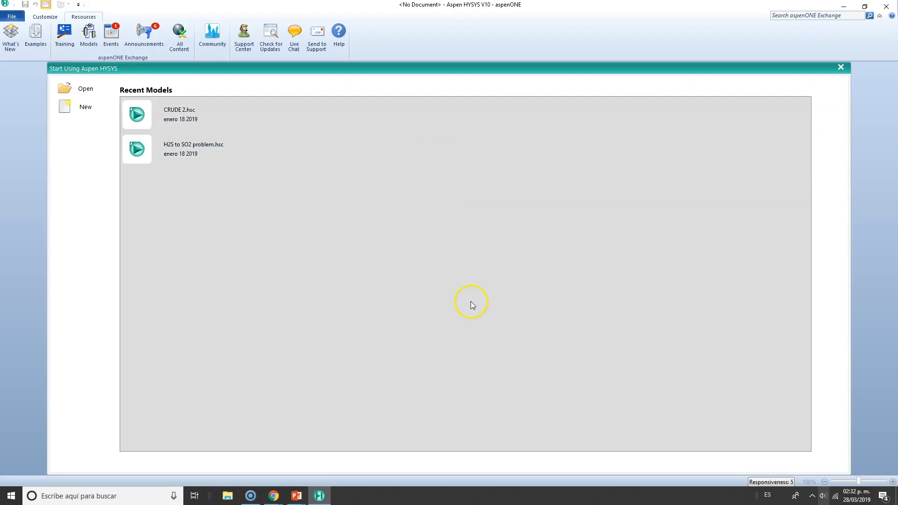
{"action": "mouse_move", "coordinate": [434, 274]}
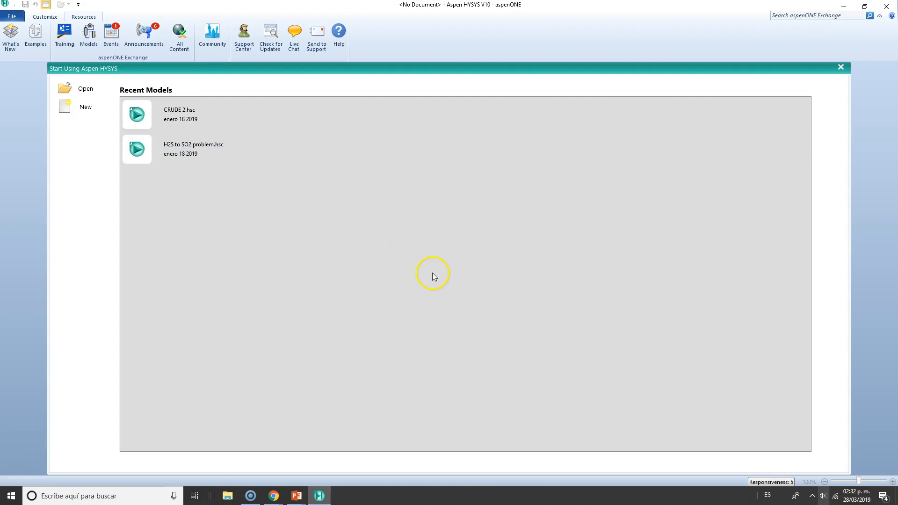
{"action": "mouse_move", "coordinate": [103, 51]}
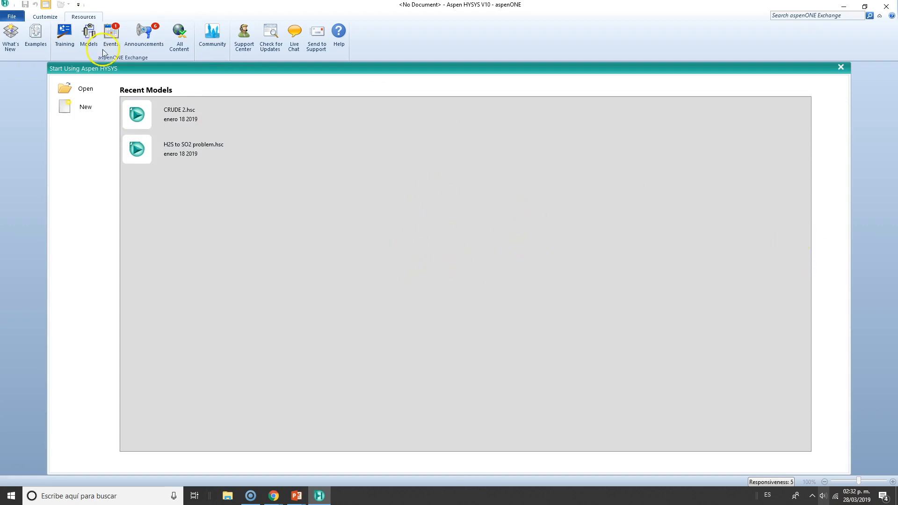
{"action": "mouse_move", "coordinate": [86, 88]}
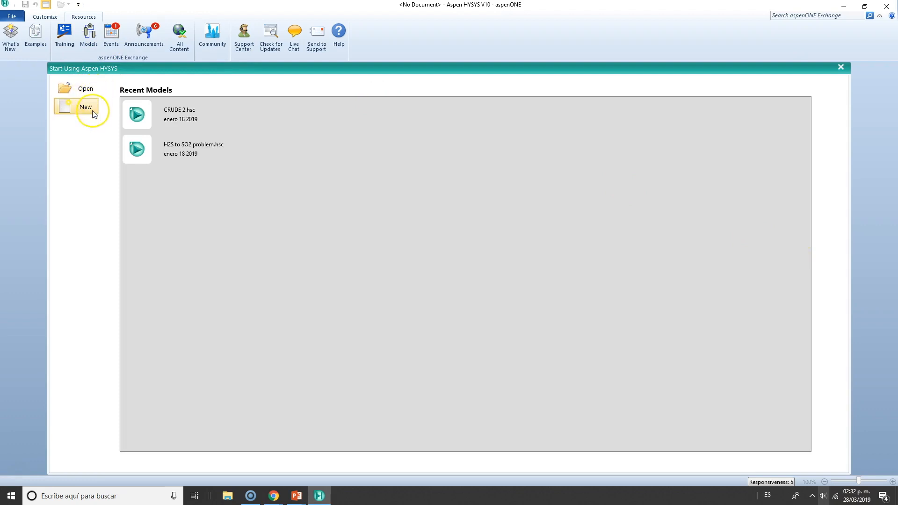
{"action": "mouse_move", "coordinate": [142, 92]}
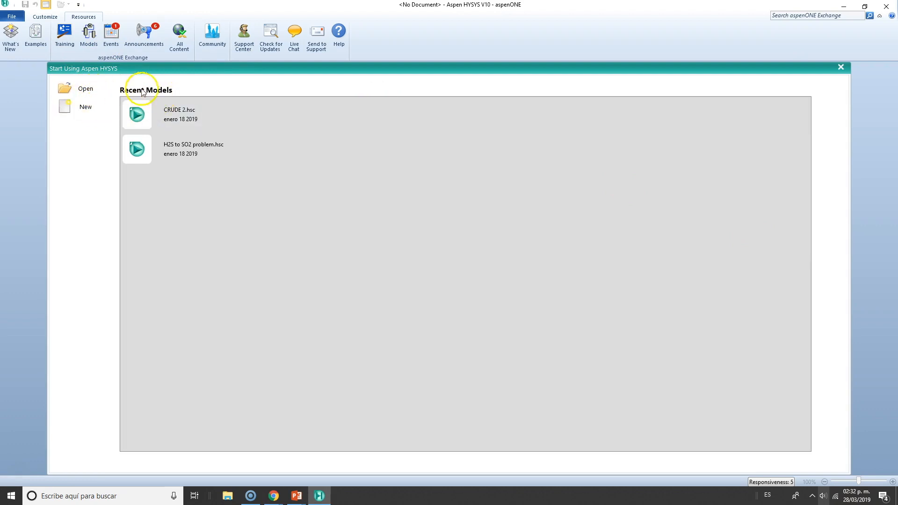
{"action": "mouse_move", "coordinate": [20, 469]}
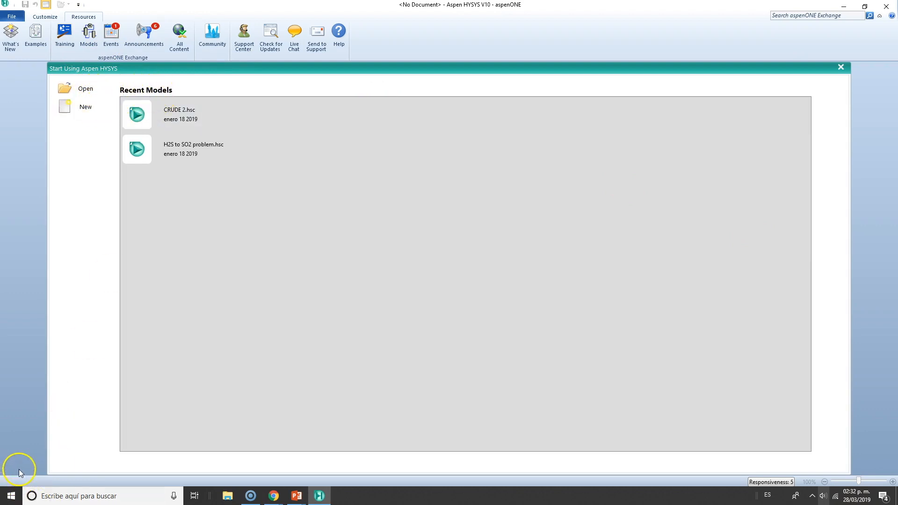
{"action": "mouse_move", "coordinate": [35, 36]}
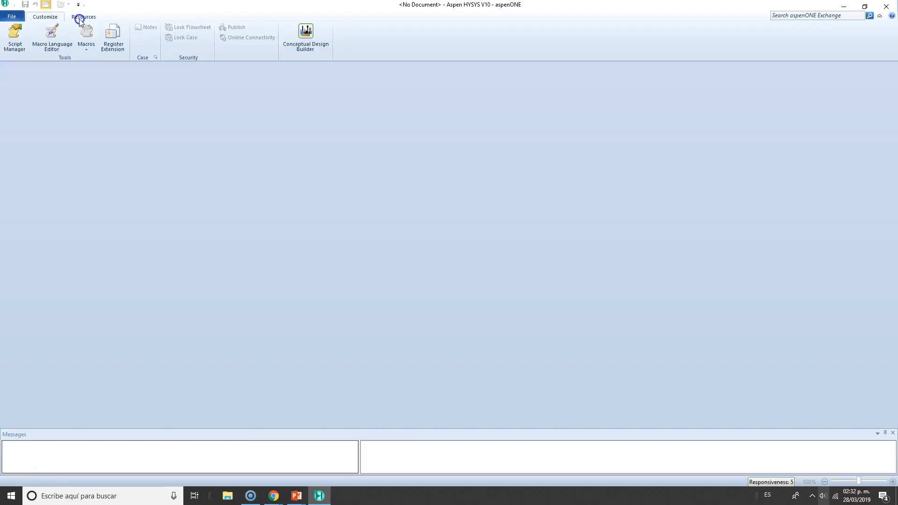
{"action": "left_click", "coordinate": [84, 16]}
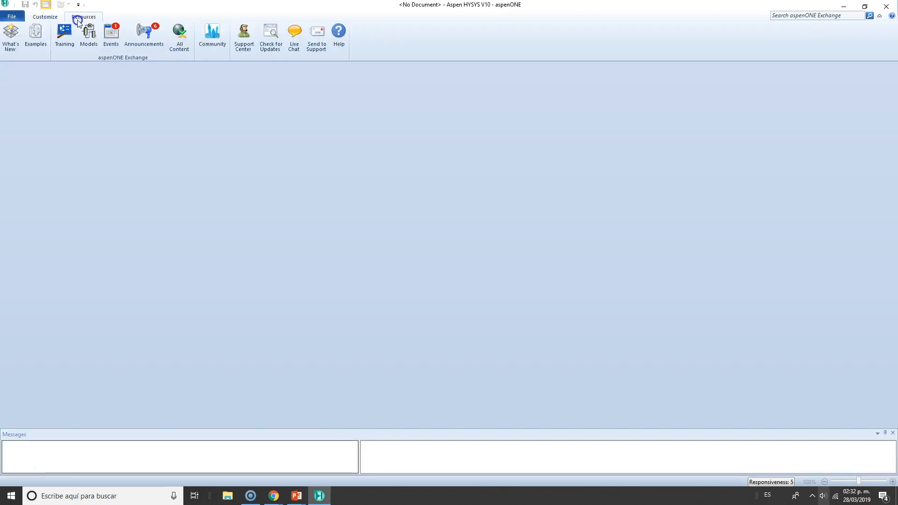
{"action": "left_click", "coordinate": [45, 16]}
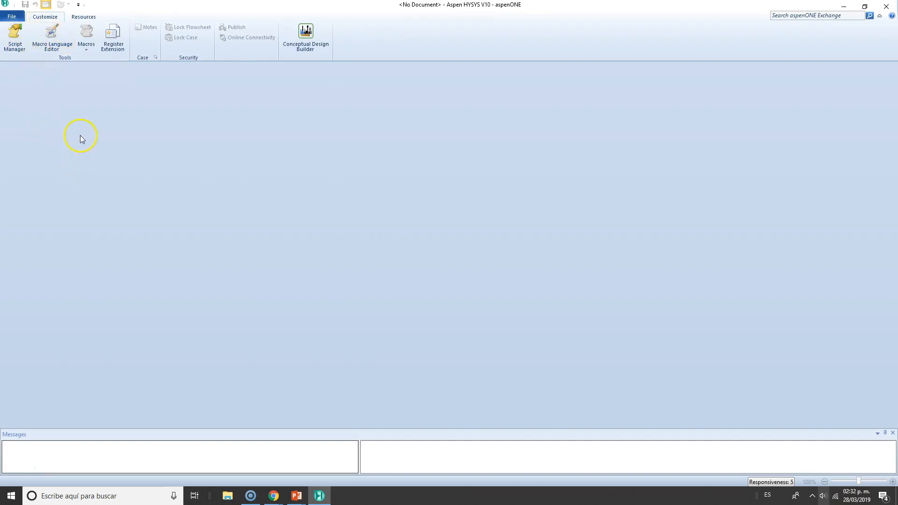
{"action": "mouse_move", "coordinate": [86, 103]}
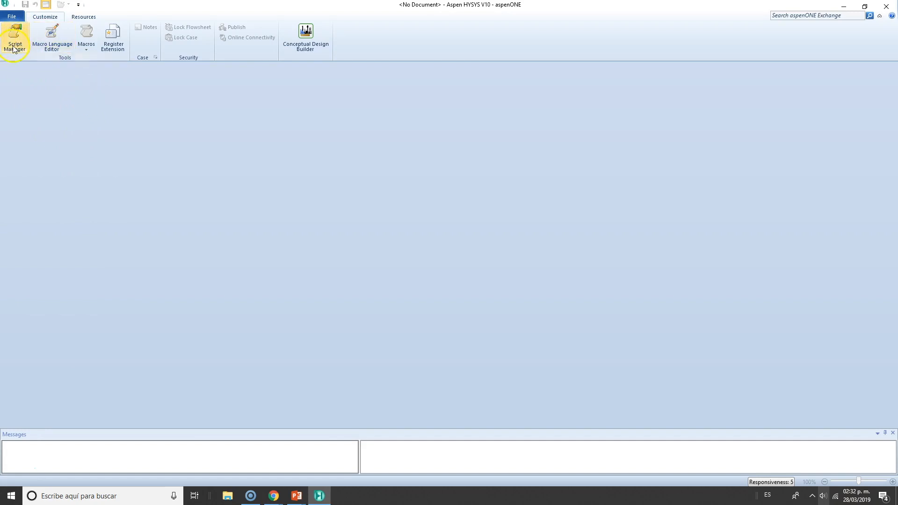
{"action": "mouse_move", "coordinate": [15, 39]}
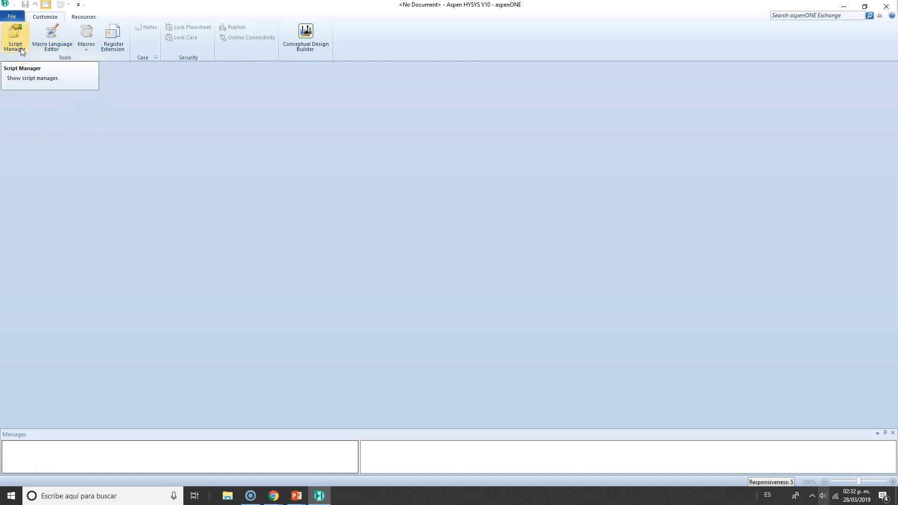
{"action": "mouse_move", "coordinate": [51, 38]}
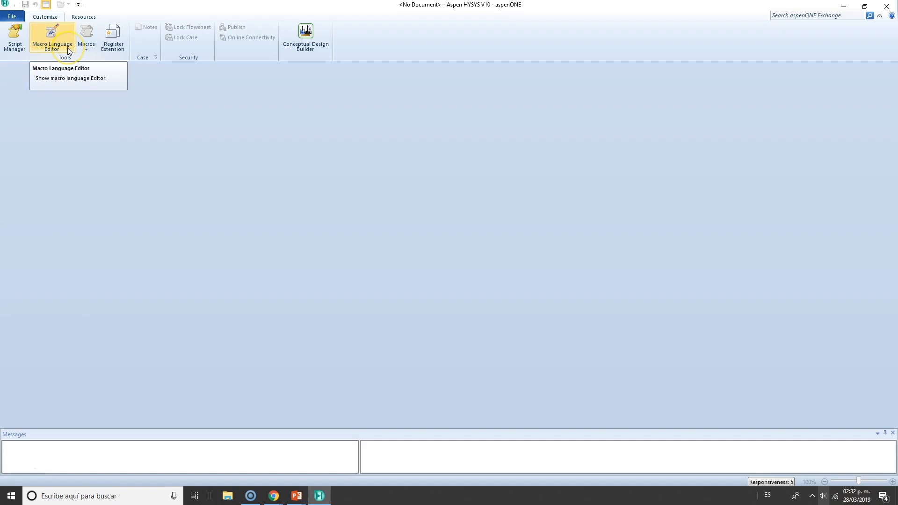
{"action": "mouse_move", "coordinate": [120, 41]}
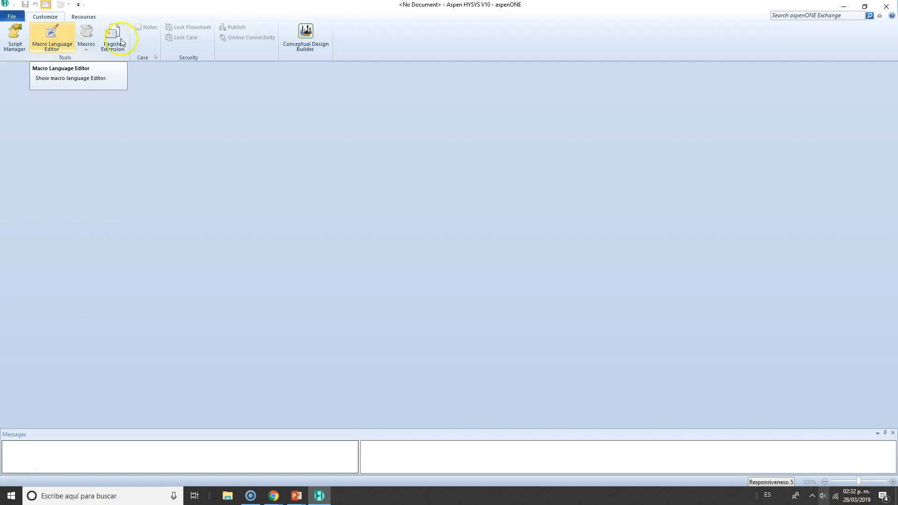
{"action": "mouse_move", "coordinate": [105, 151]}
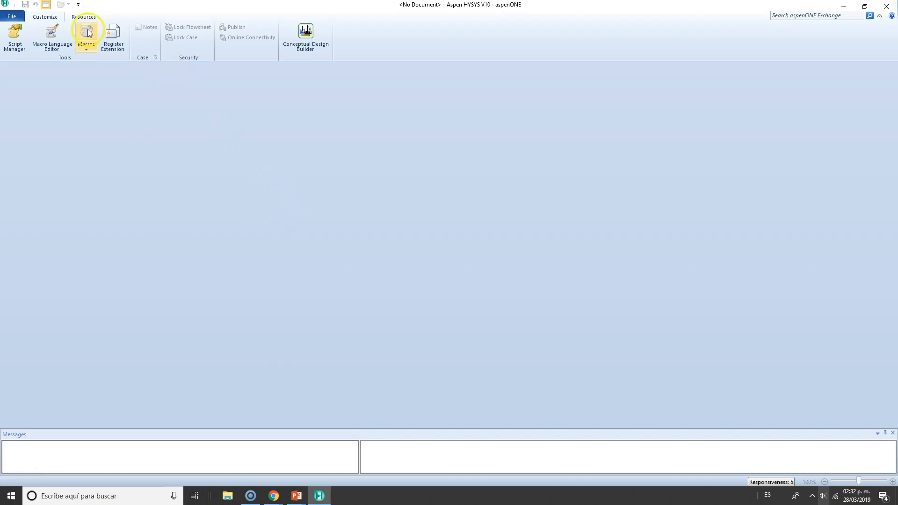
- Browse the Resources tab, then show Recent Models listing CRUDE 2.hsc and H2S to SO2 problem.hsc
{"action": "left_click", "coordinate": [83, 17]}
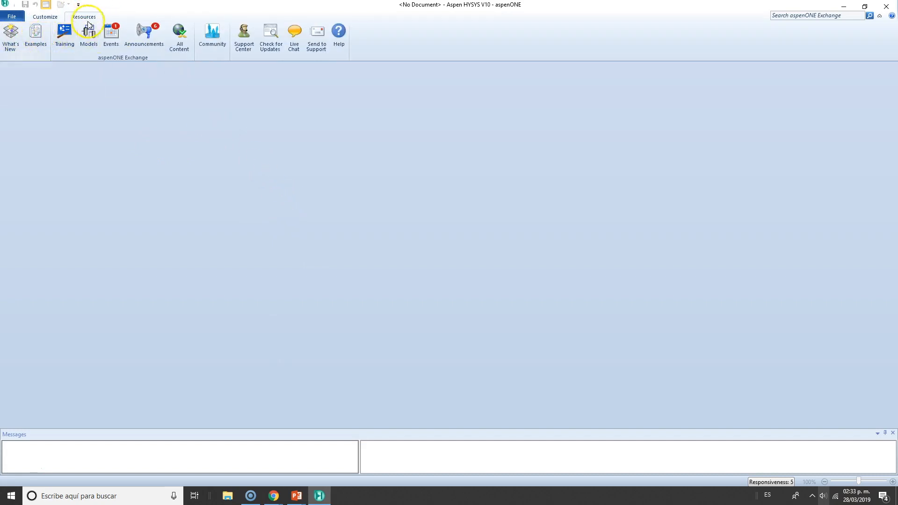
{"action": "mouse_move", "coordinate": [250, 83]}
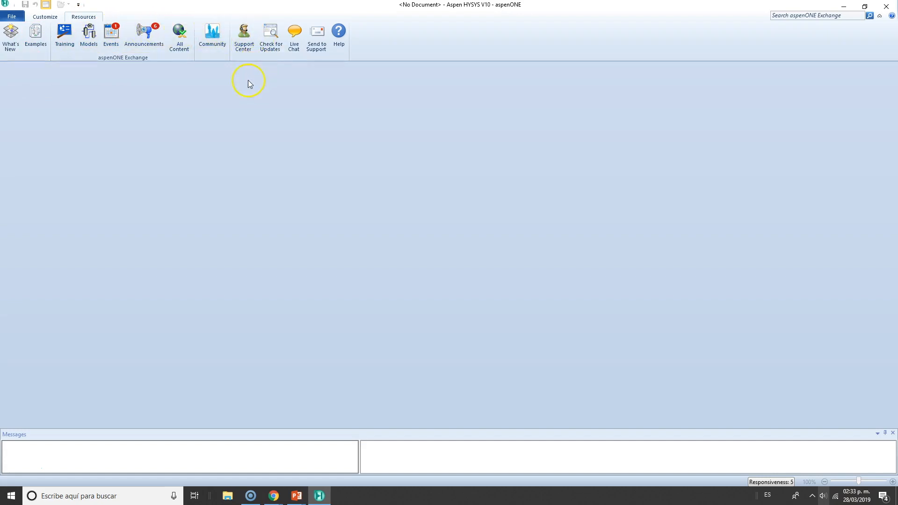
{"action": "mouse_move", "coordinate": [21, 84]}
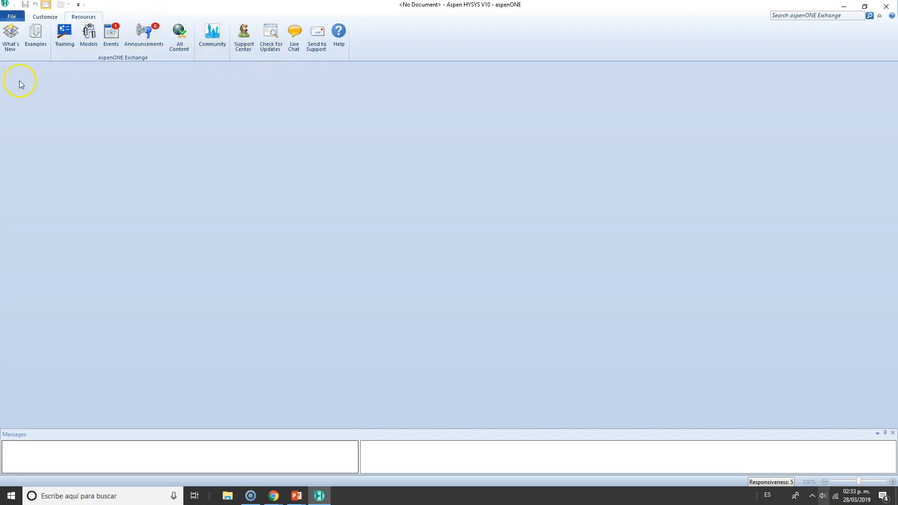
{"action": "mouse_move", "coordinate": [11, 35]}
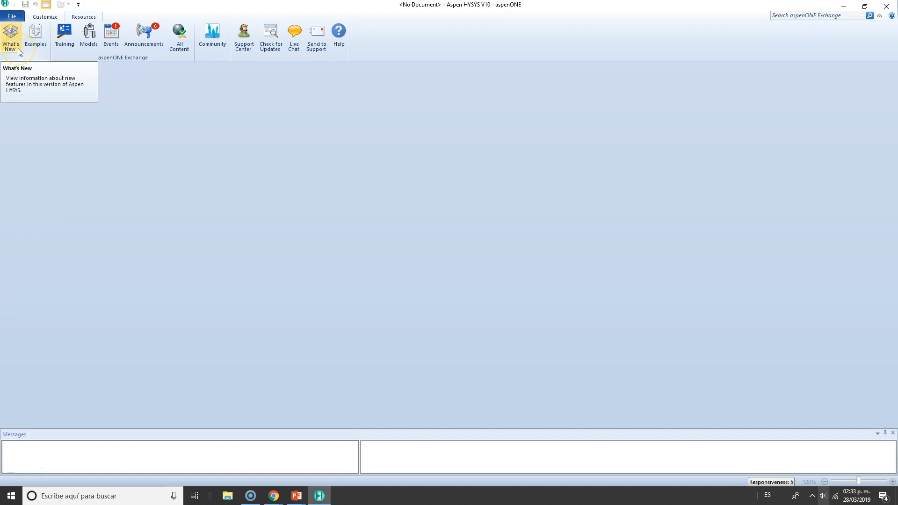
{"action": "mouse_move", "coordinate": [113, 95]}
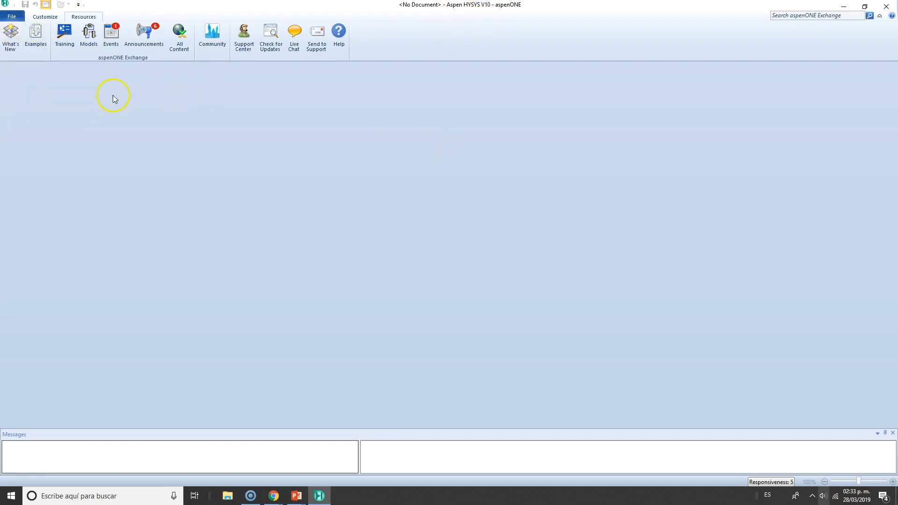
{"action": "mouse_move", "coordinate": [36, 35]}
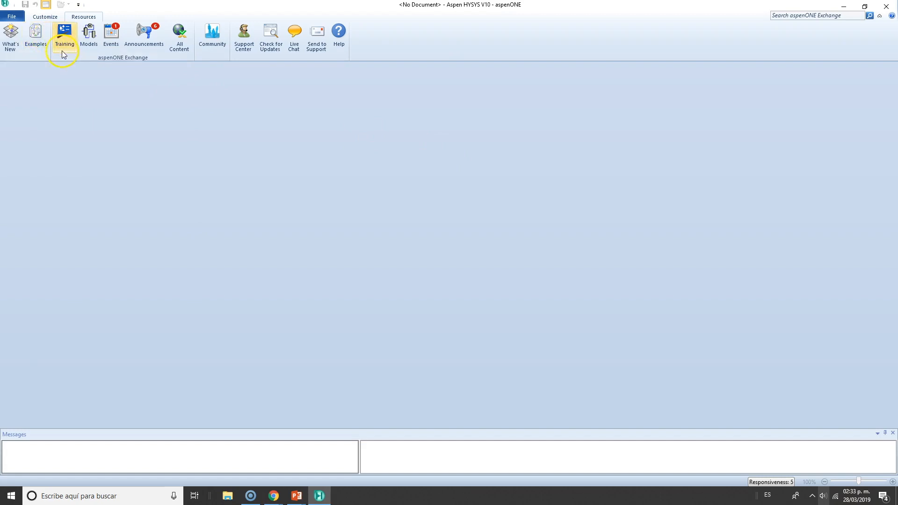
{"action": "mouse_move", "coordinate": [65, 35]}
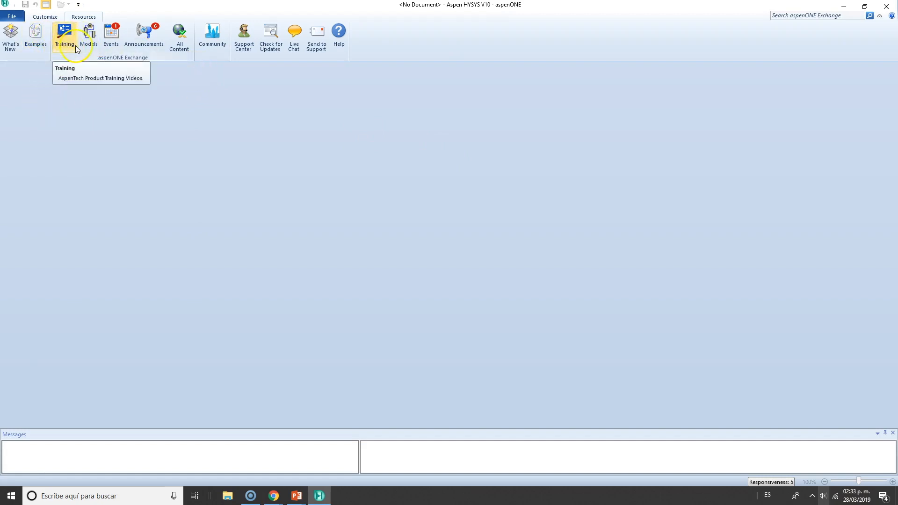
{"action": "mouse_move", "coordinate": [110, 44]}
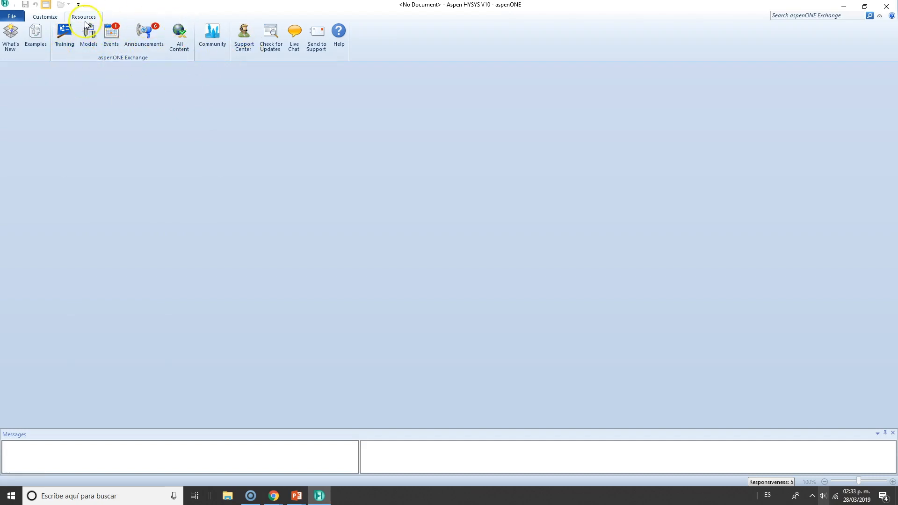
{"action": "mouse_move", "coordinate": [143, 35]}
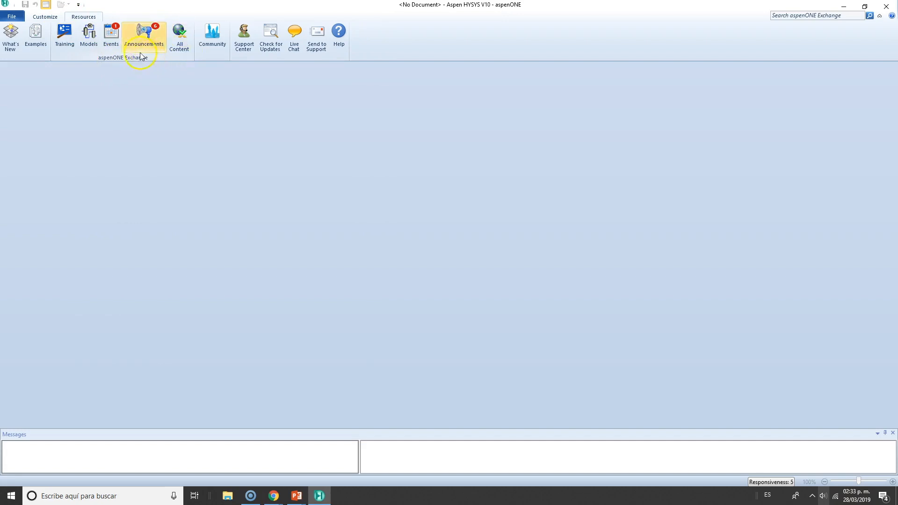
{"action": "mouse_move", "coordinate": [126, 63]}
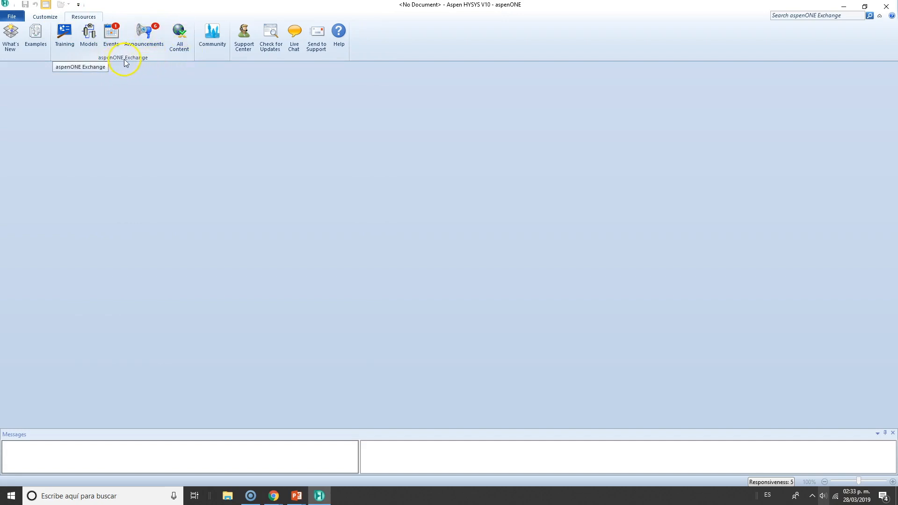
{"action": "mouse_move", "coordinate": [126, 64]}
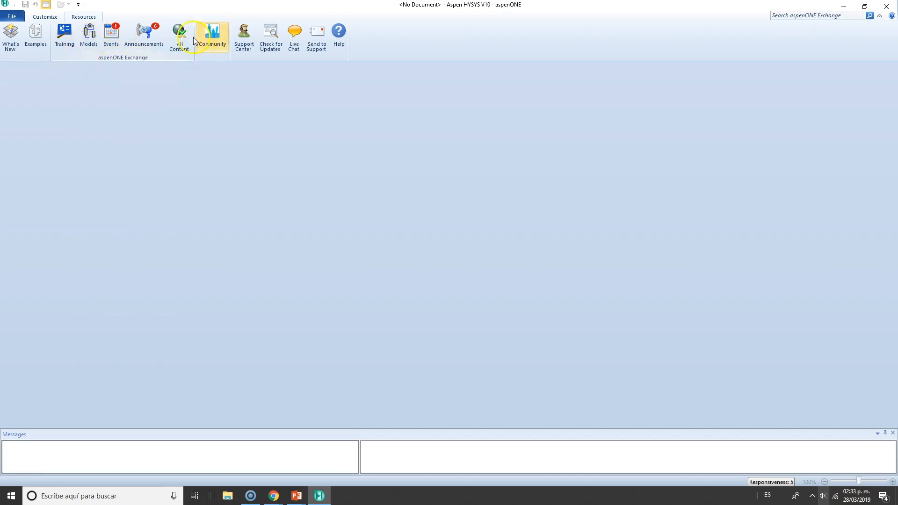
{"action": "mouse_move", "coordinate": [224, 45]}
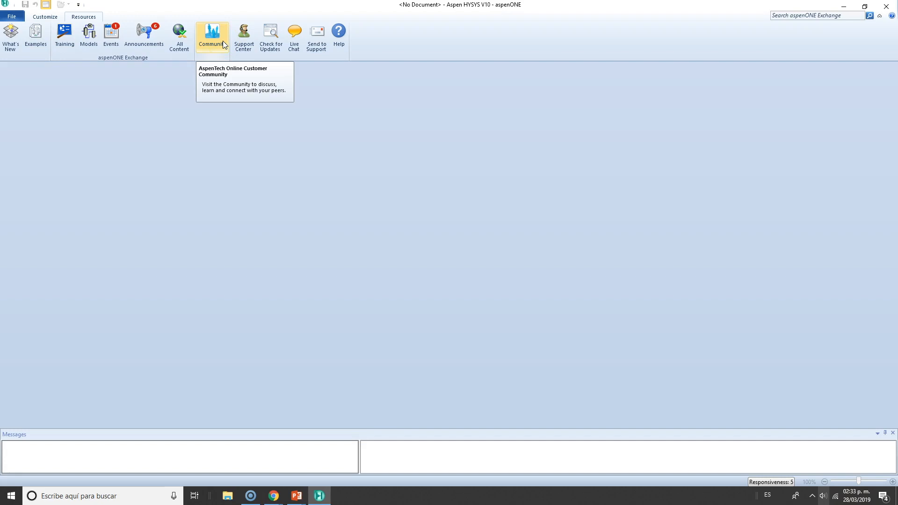
{"action": "mouse_move", "coordinate": [243, 39]}
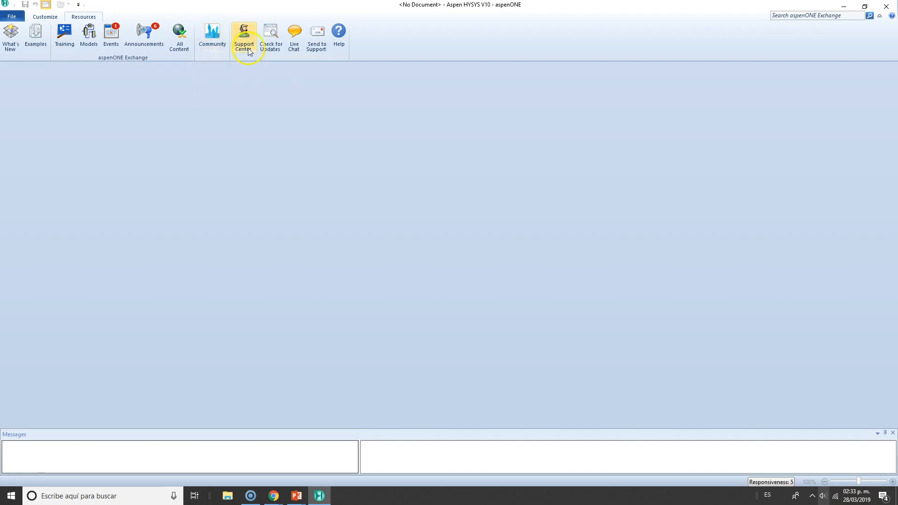
{"action": "mouse_move", "coordinate": [316, 40]}
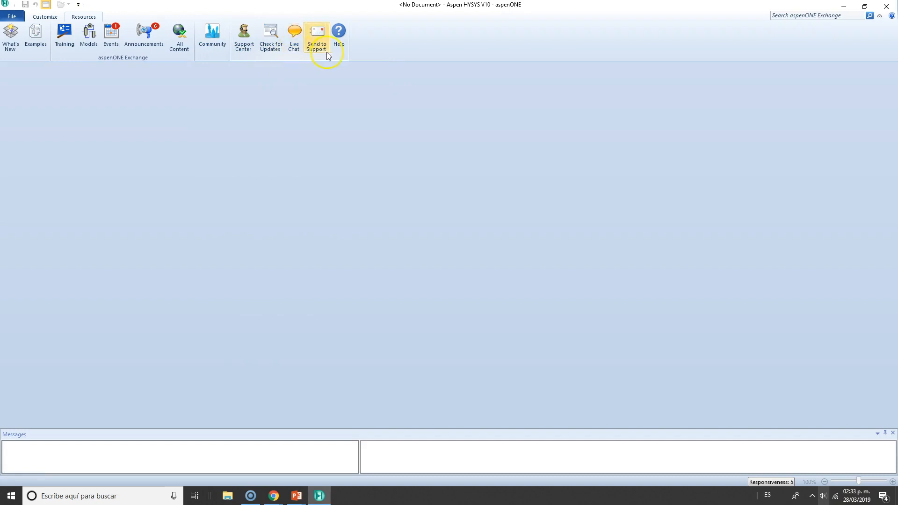
{"action": "mouse_move", "coordinate": [325, 52]}
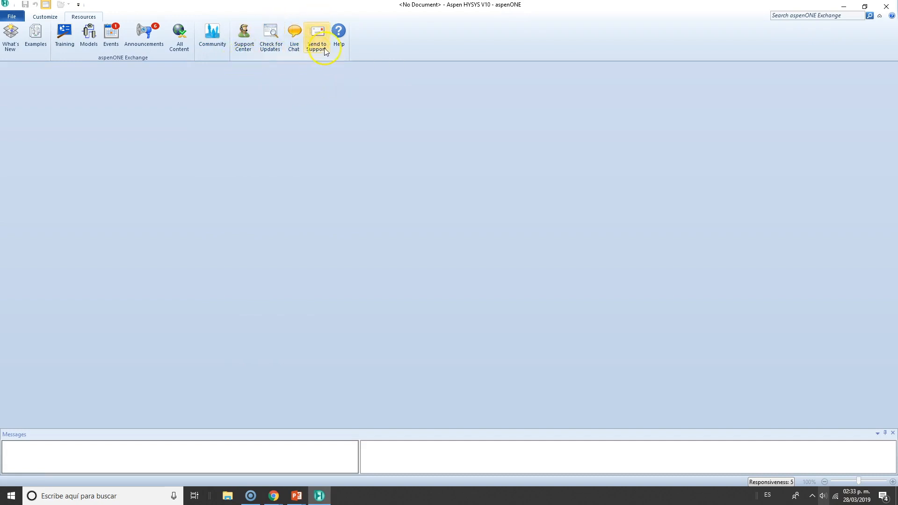
{"action": "mouse_move", "coordinate": [892, 15]}
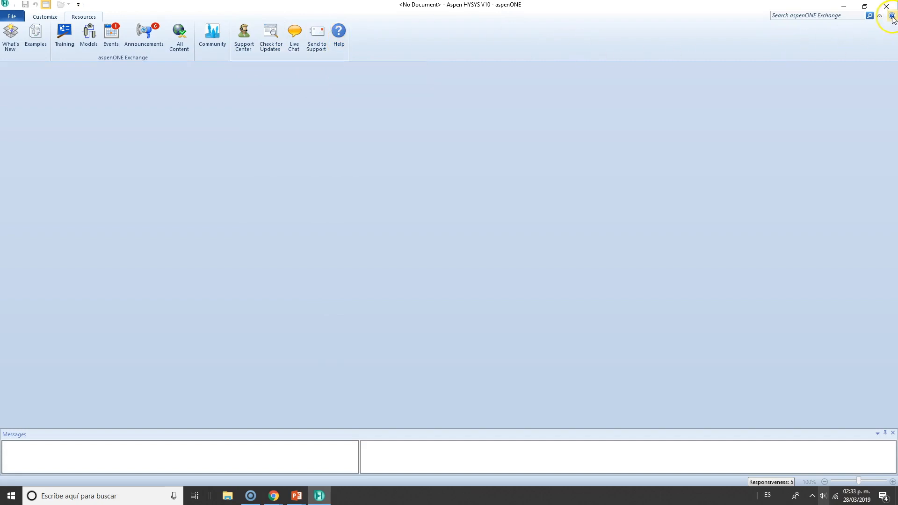
{"action": "mouse_move", "coordinate": [779, 44]}
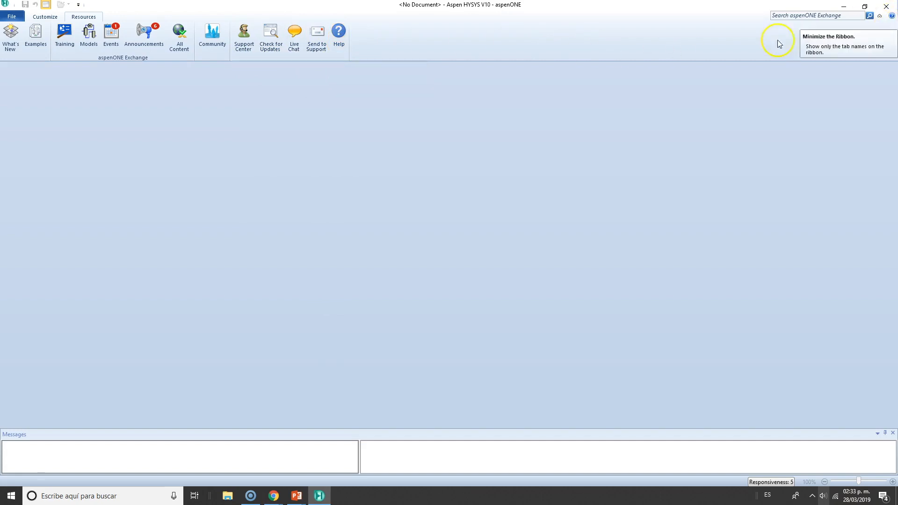
{"action": "left_click", "coordinate": [10, 16]}
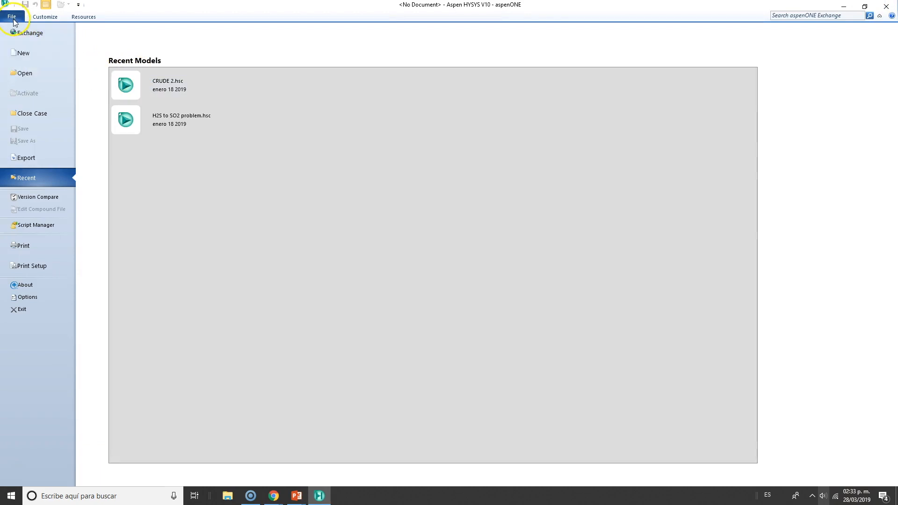
- Create a new blank Case and acknowledge the comsel index file warning
{"action": "left_click", "coordinate": [22, 53]}
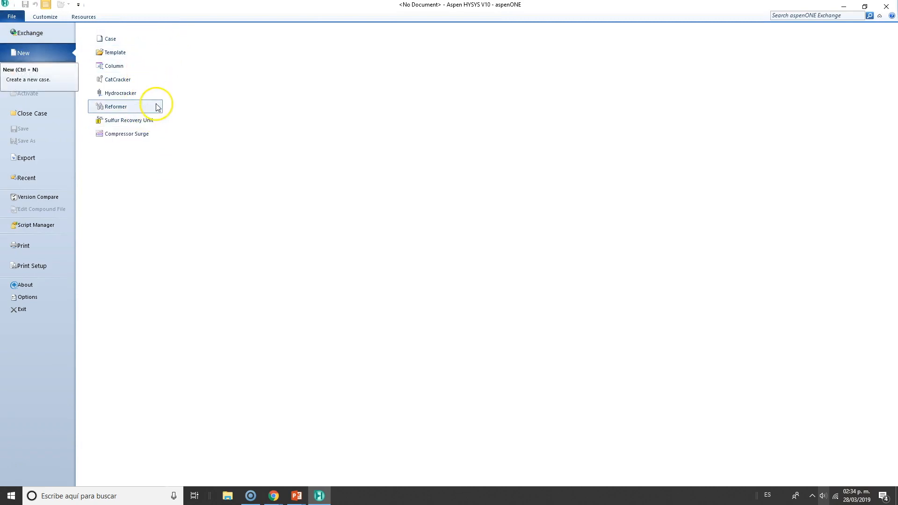
{"action": "mouse_move", "coordinate": [117, 80]}
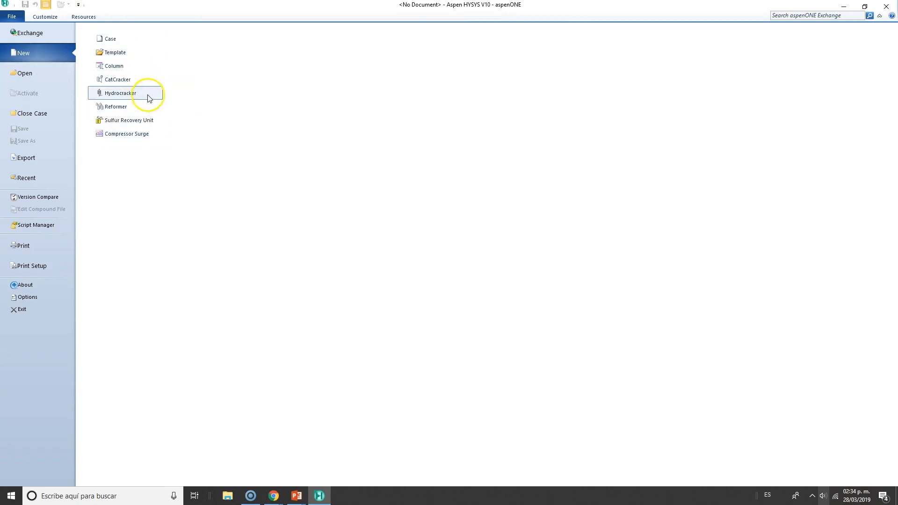
{"action": "mouse_move", "coordinate": [110, 38]}
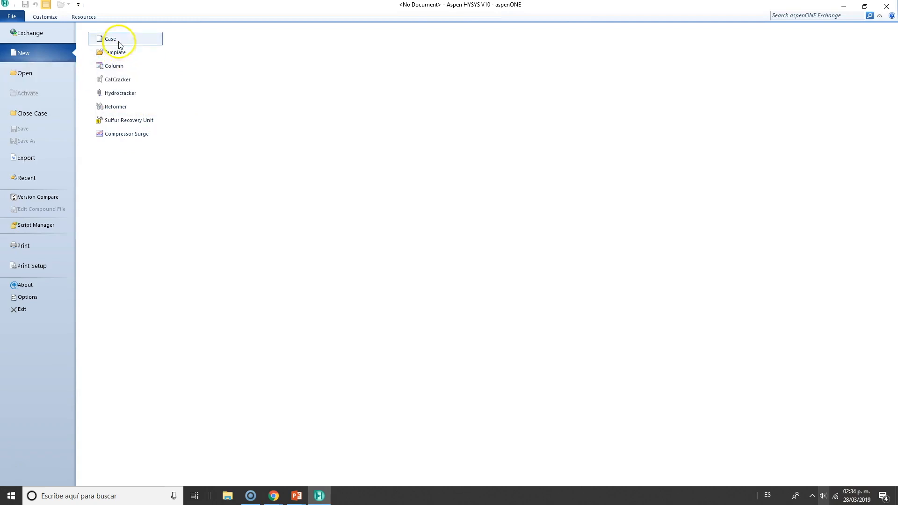
{"action": "mouse_move", "coordinate": [110, 38]}
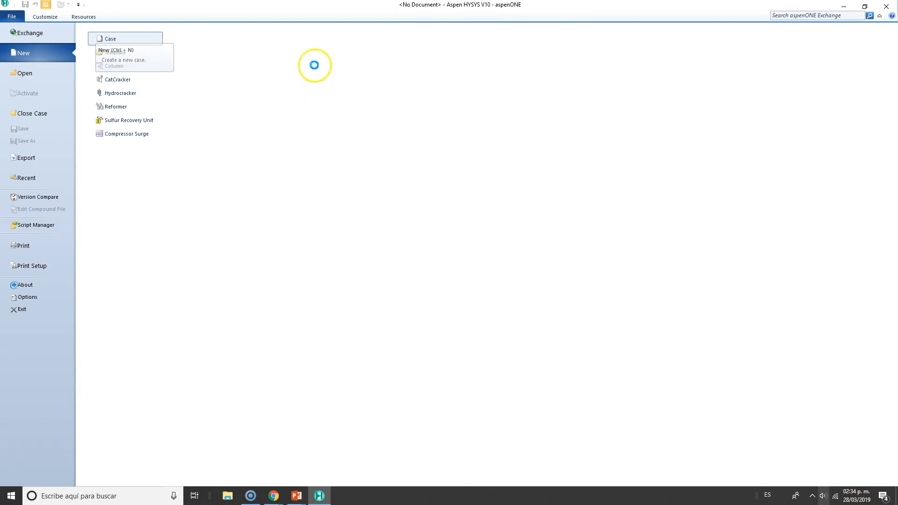
{"action": "left_click", "coordinate": [110, 38]}
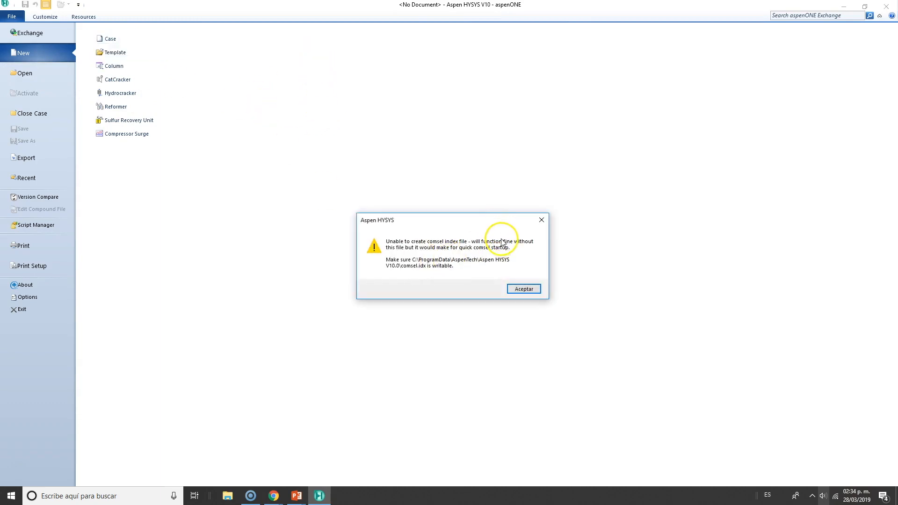
{"action": "mouse_move", "coordinate": [408, 274]}
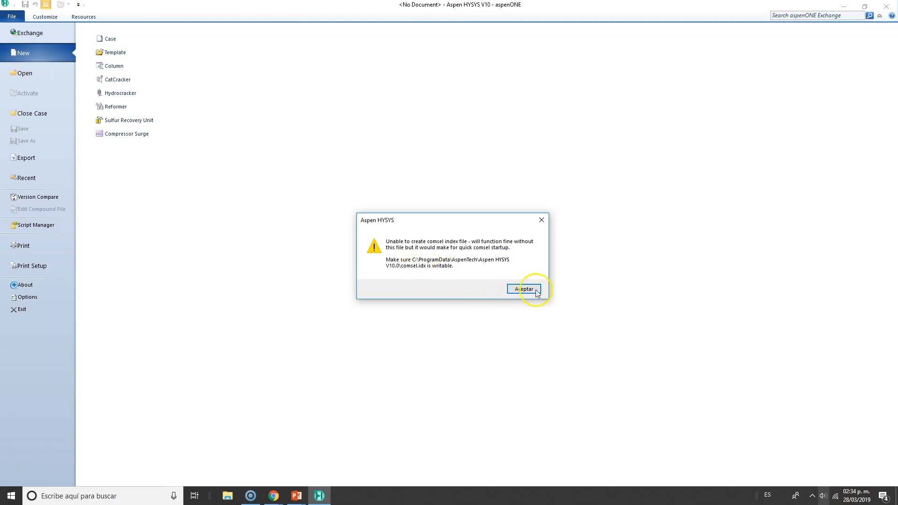
{"action": "left_click", "coordinate": [522, 289]}
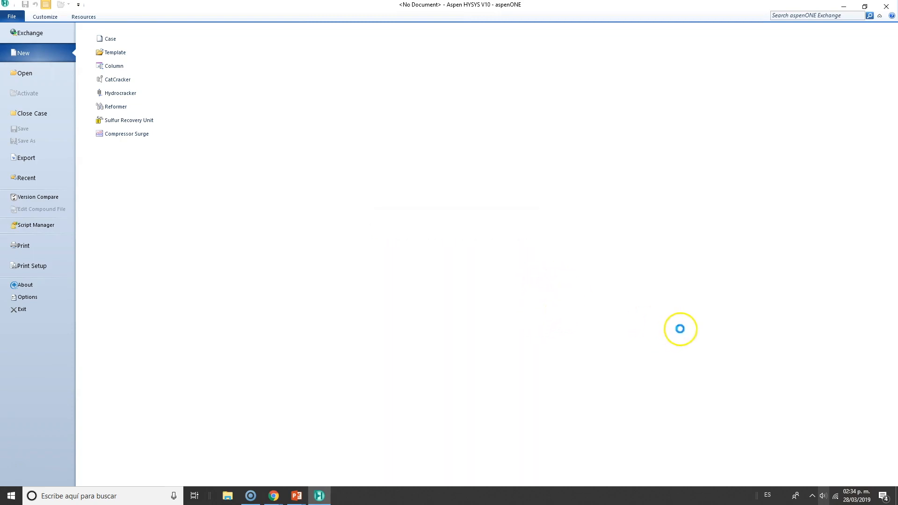
- Load the untitled case, attempt the Simulation environment, and dismiss the leaving-Properties warning
{"action": "left_click", "coordinate": [110, 38]}
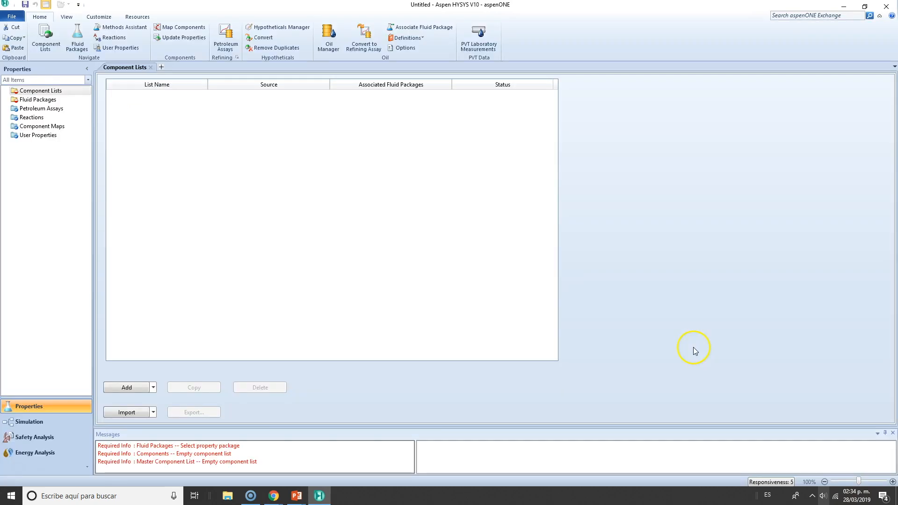
{"action": "mouse_move", "coordinate": [340, 274]}
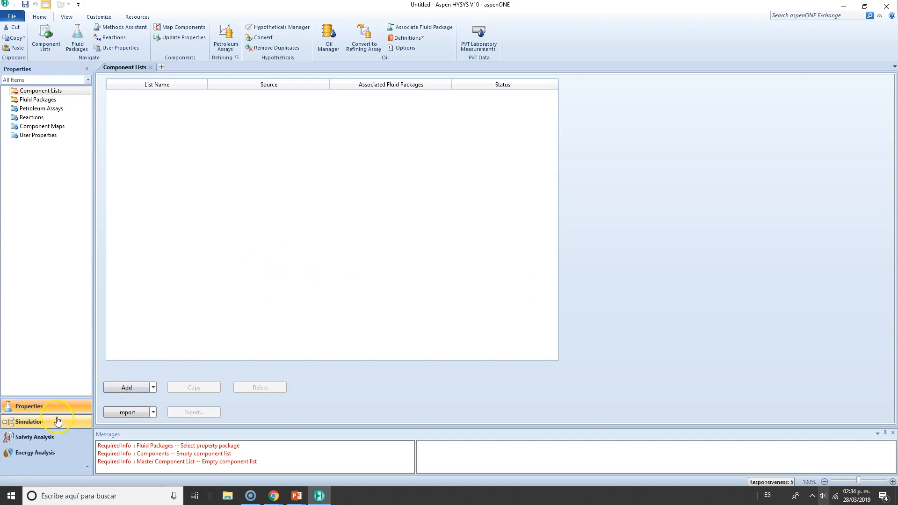
{"action": "mouse_move", "coordinate": [335, 189]}
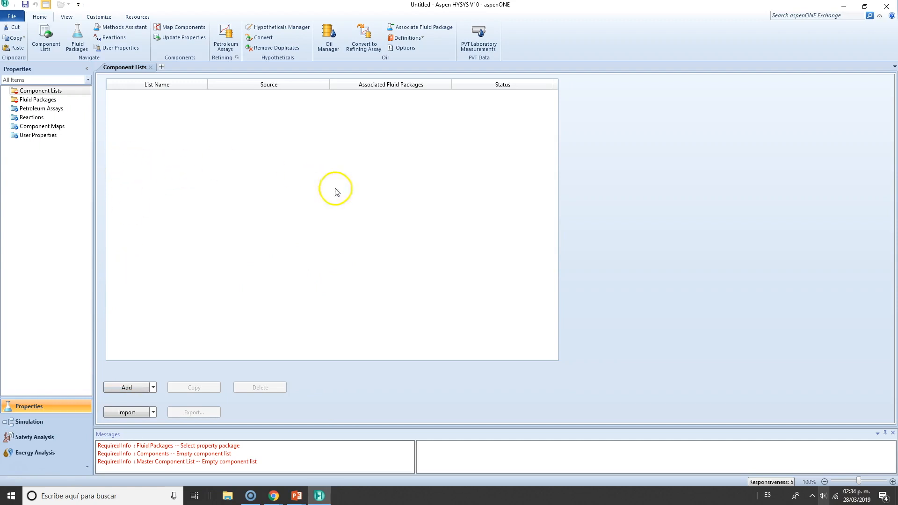
{"action": "mouse_move", "coordinate": [466, 89]}
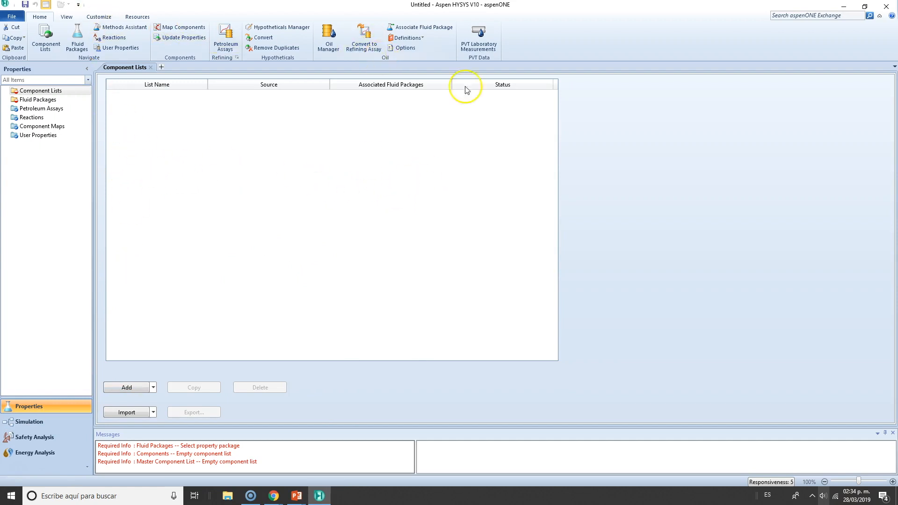
{"action": "mouse_move", "coordinate": [34, 408]}
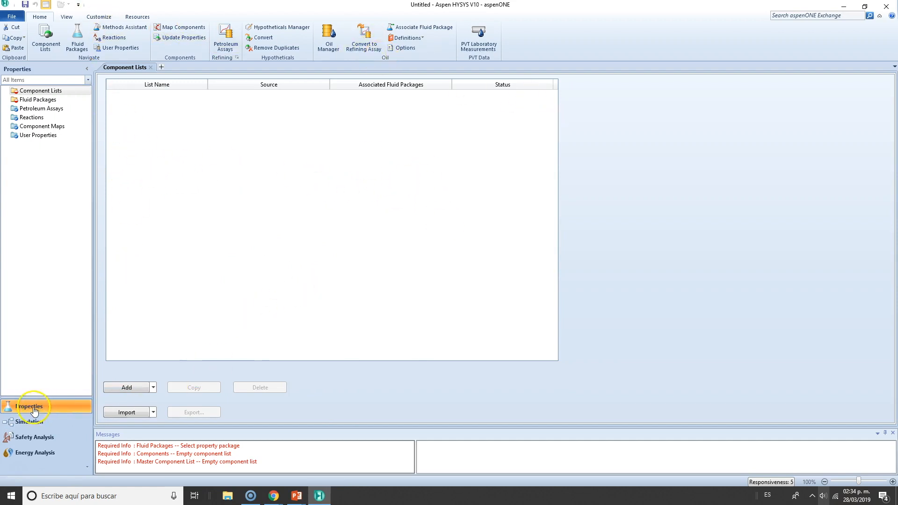
{"action": "mouse_move", "coordinate": [31, 422]}
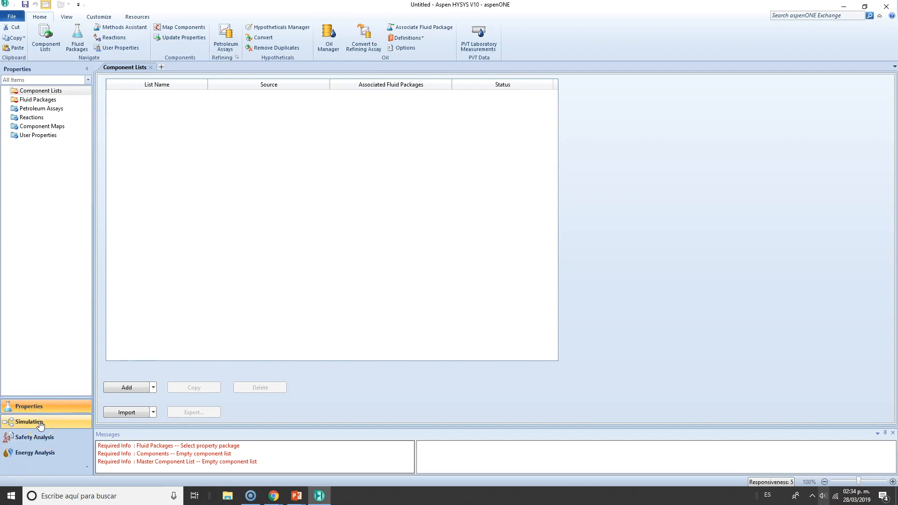
{"action": "left_click", "coordinate": [30, 421]}
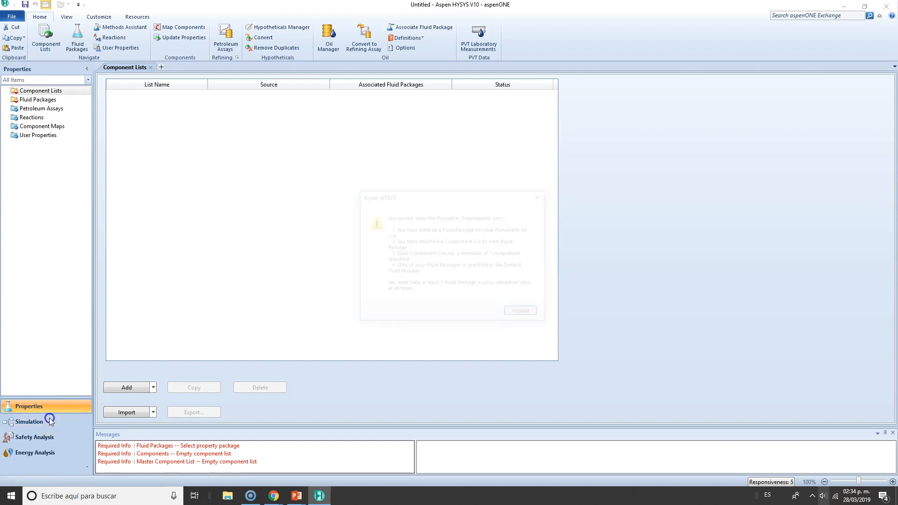
{"action": "left_click", "coordinate": [519, 310]}
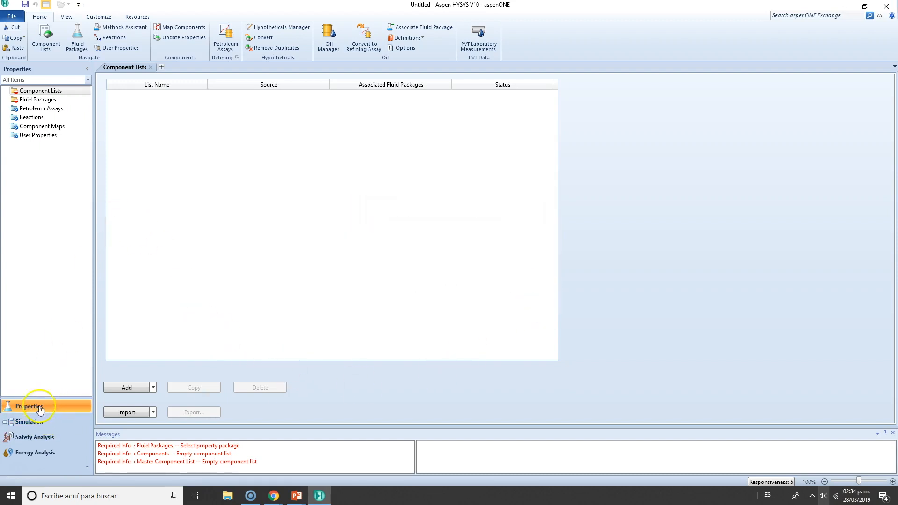
{"action": "mouse_move", "coordinate": [442, 137]}
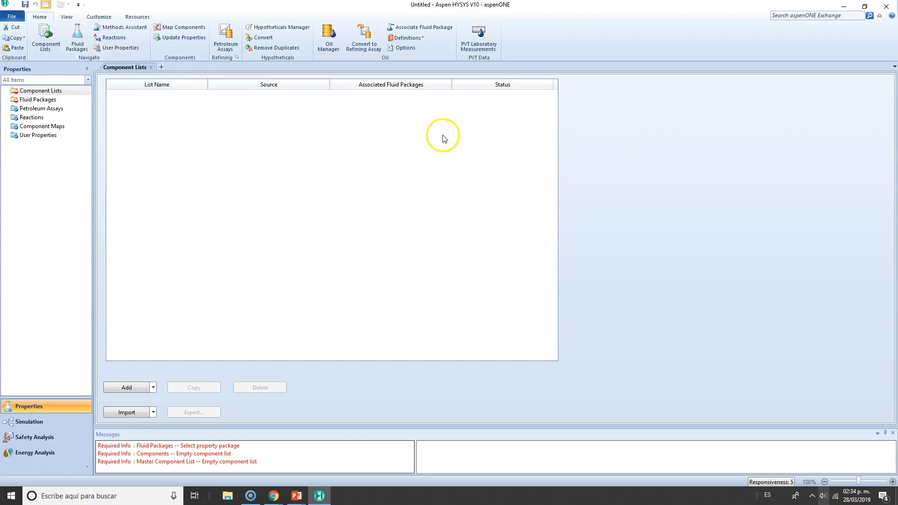
{"action": "mouse_move", "coordinate": [36, 153]}
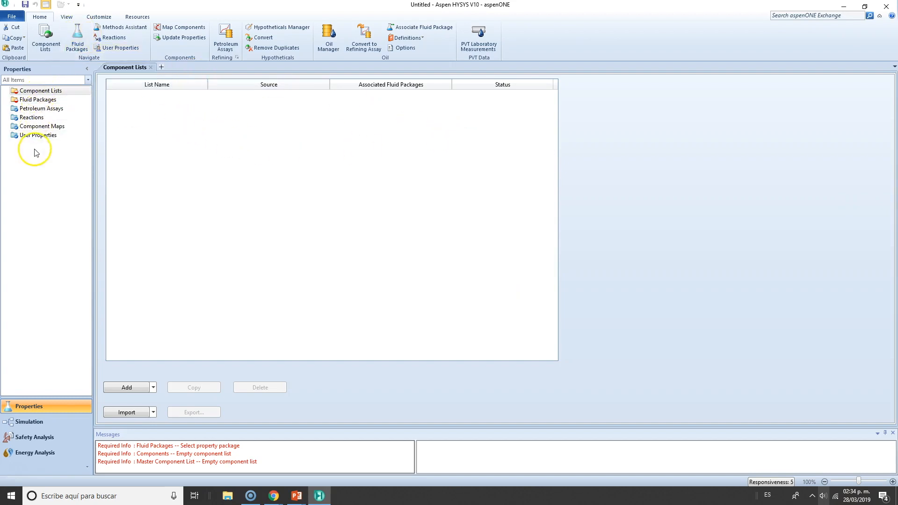
{"action": "mouse_move", "coordinate": [36, 125]}
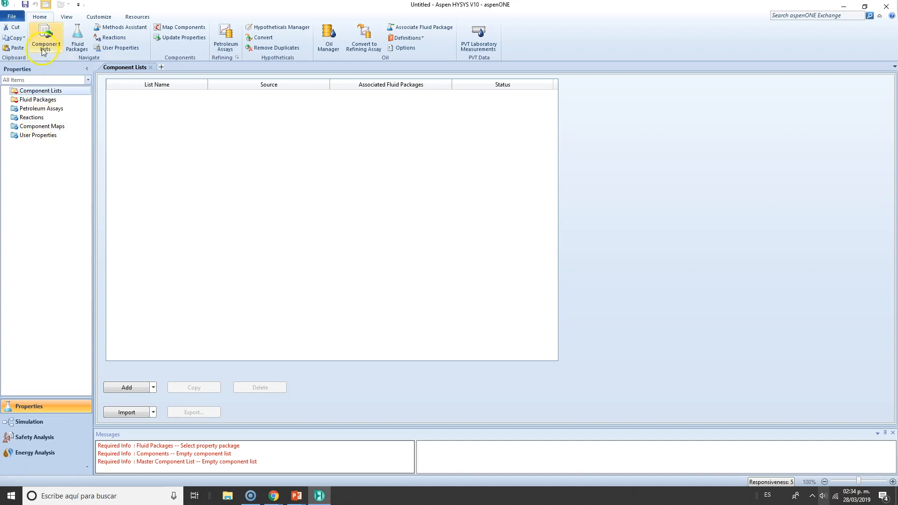
{"action": "mouse_move", "coordinate": [45, 44]}
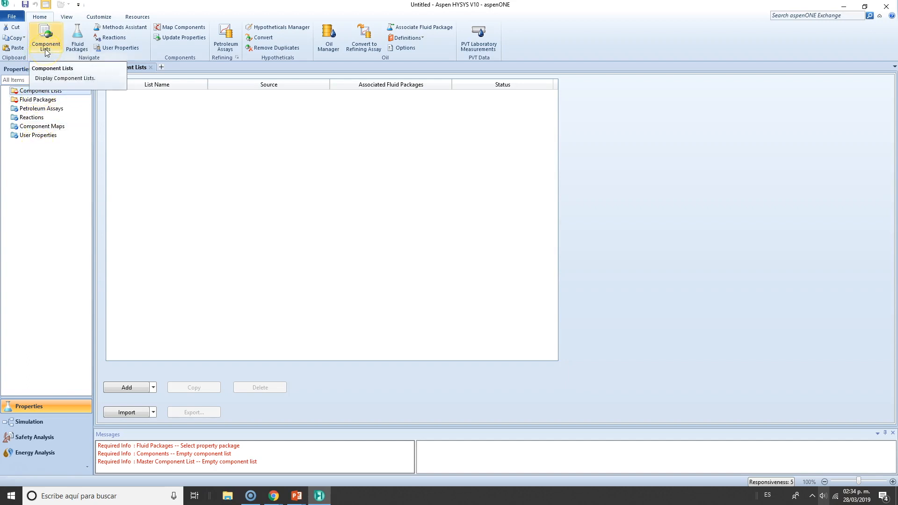
- Browse the empty Fluid Packages and Petroleum Assays pages, then launch Oil Manager
{"action": "left_click", "coordinate": [153, 387]}
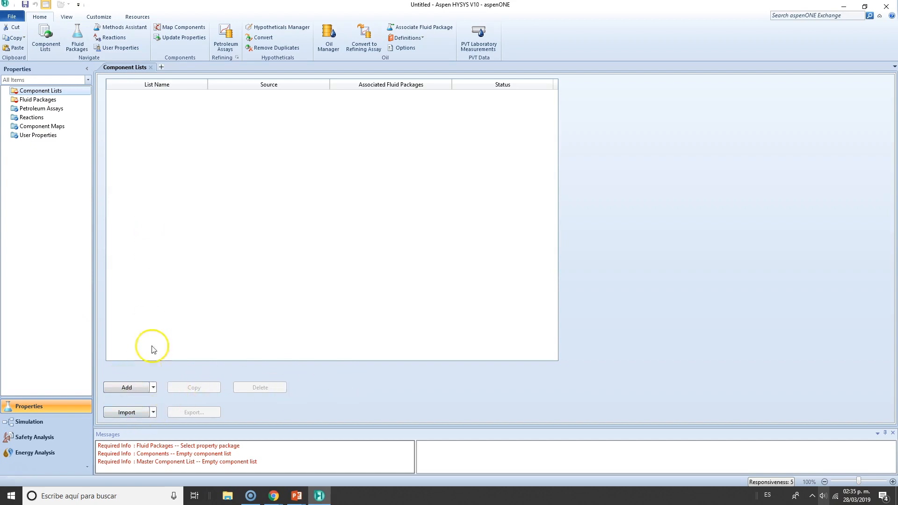
{"action": "mouse_move", "coordinate": [77, 39]}
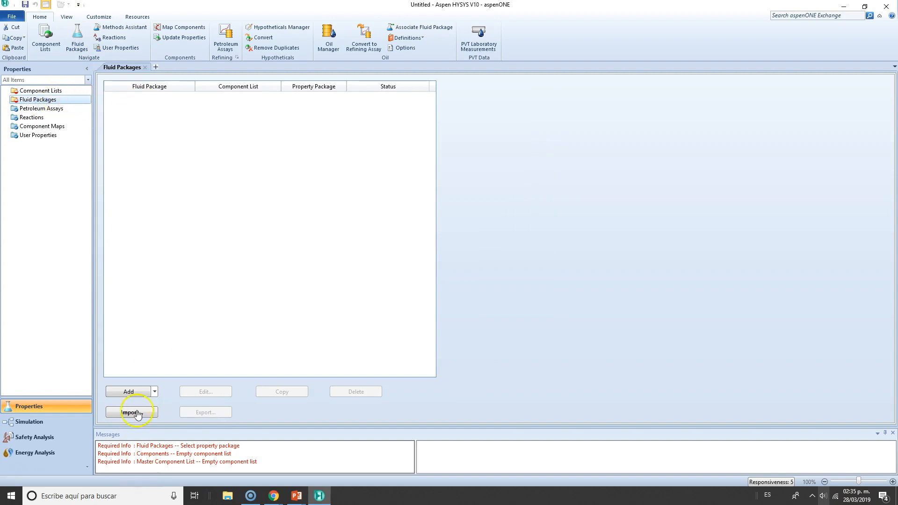
{"action": "mouse_move", "coordinate": [106, 38]}
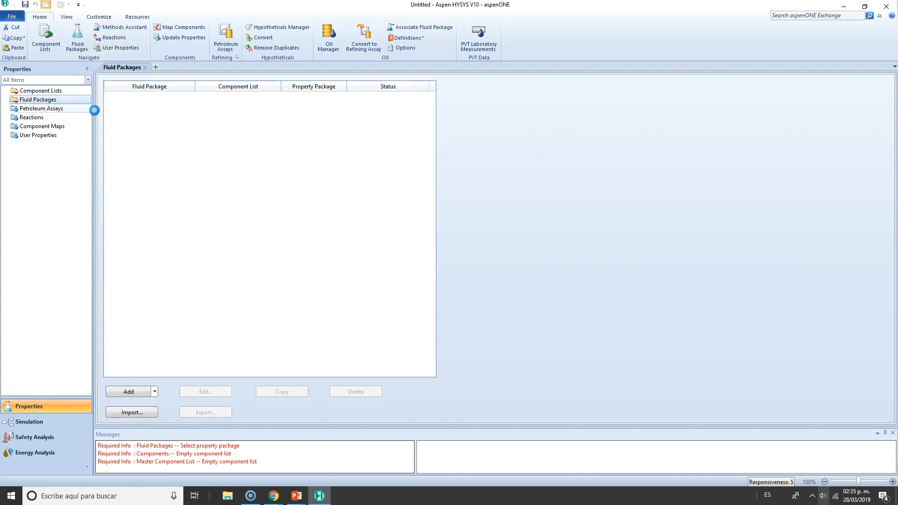
{"action": "left_click", "coordinate": [41, 109]}
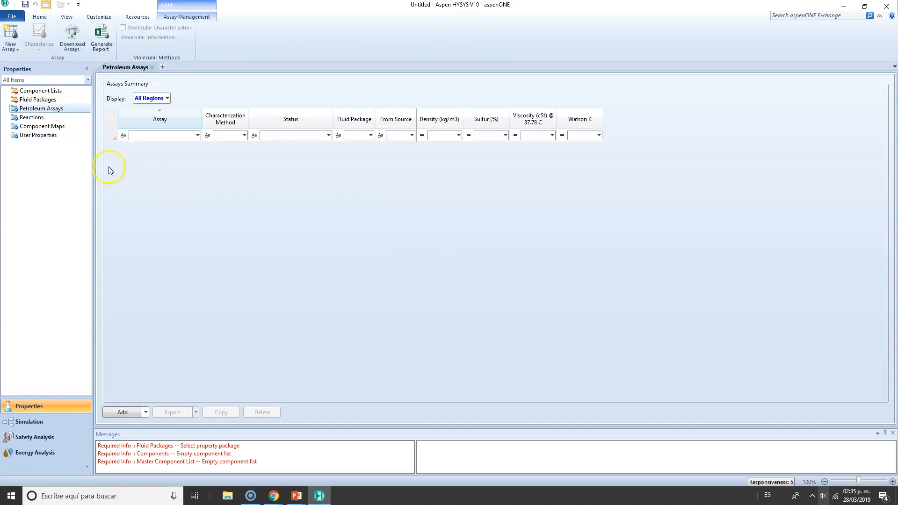
{"action": "mouse_move", "coordinate": [10, 38]}
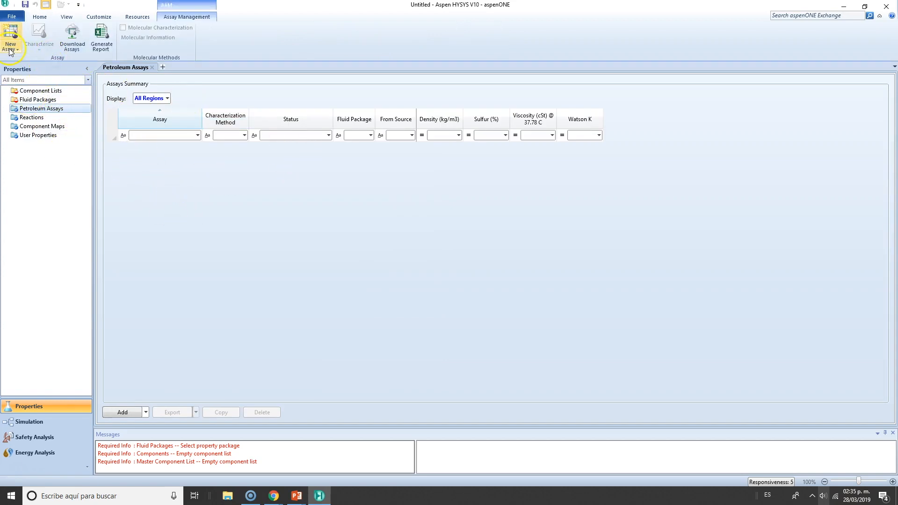
{"action": "mouse_move", "coordinate": [72, 38]}
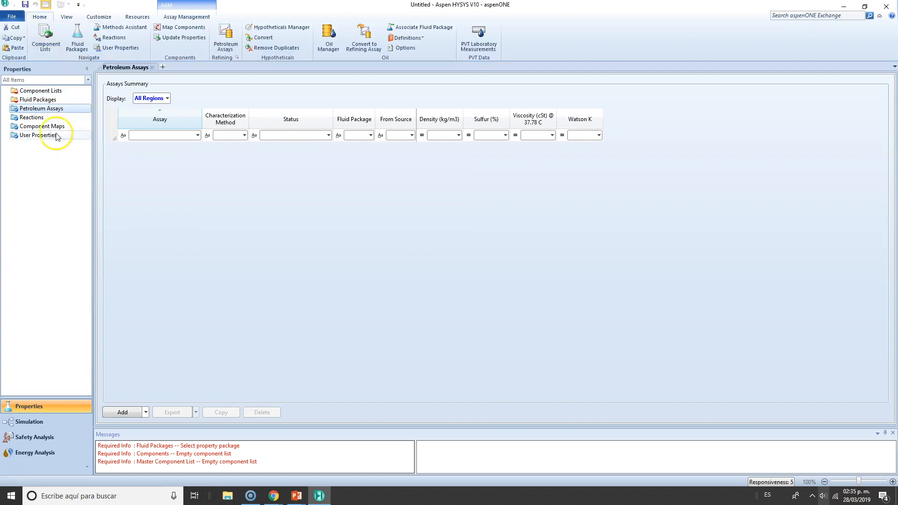
{"action": "left_click", "coordinate": [328, 38]}
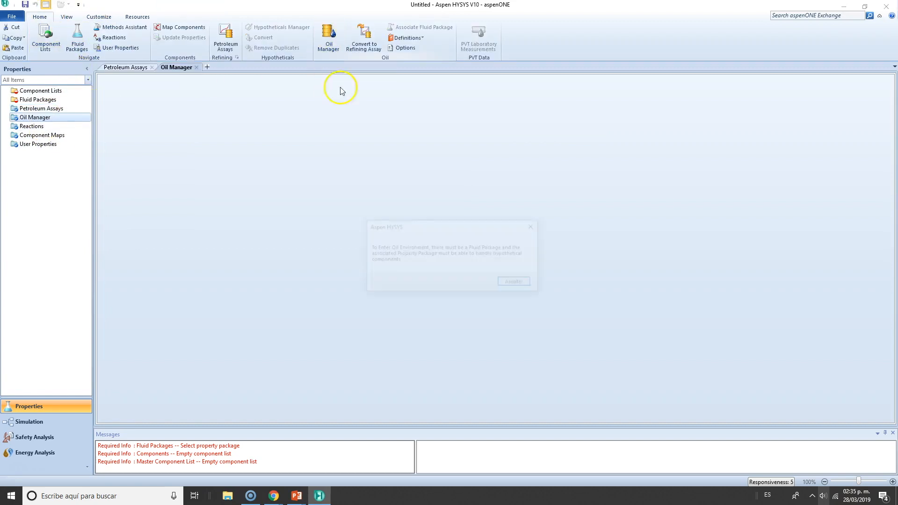
- Dismiss the fluid-package-required warning and view the empty Reactions and User Properties pages
{"action": "left_click", "coordinate": [513, 281]}
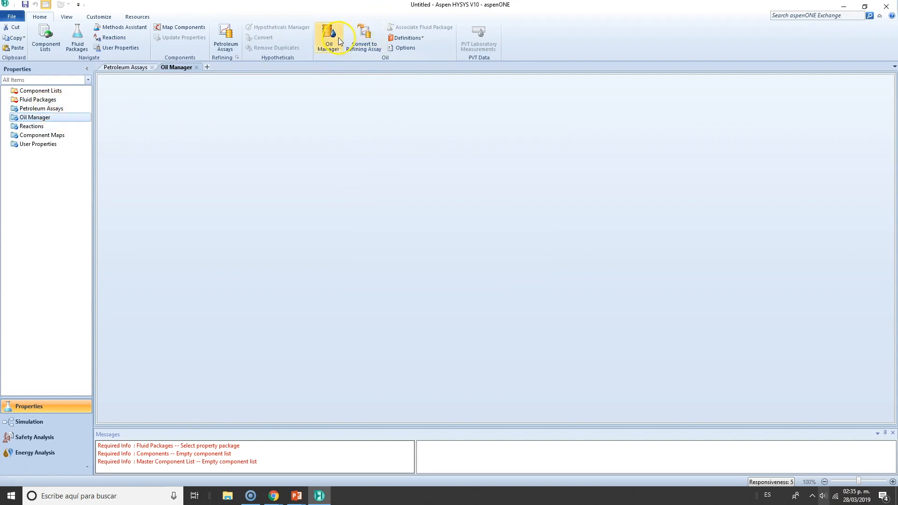
{"action": "mouse_move", "coordinate": [101, 150]}
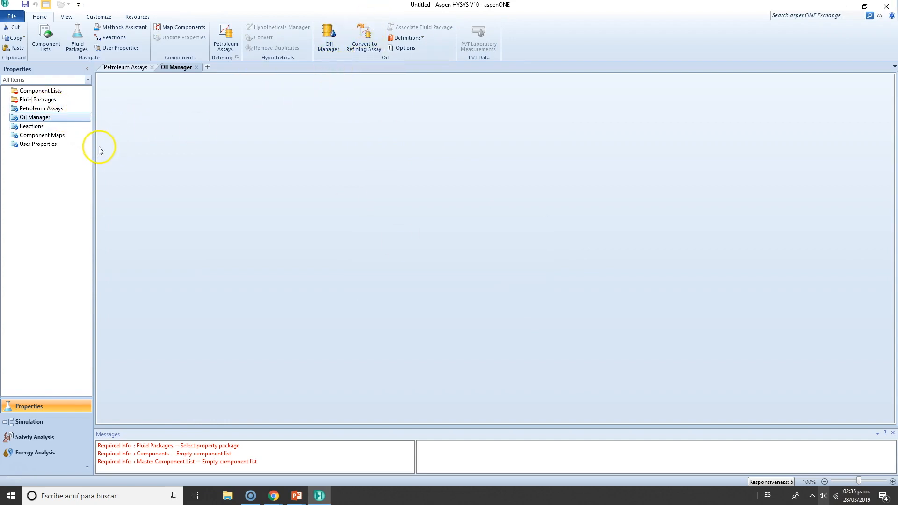
{"action": "mouse_move", "coordinate": [69, 188]}
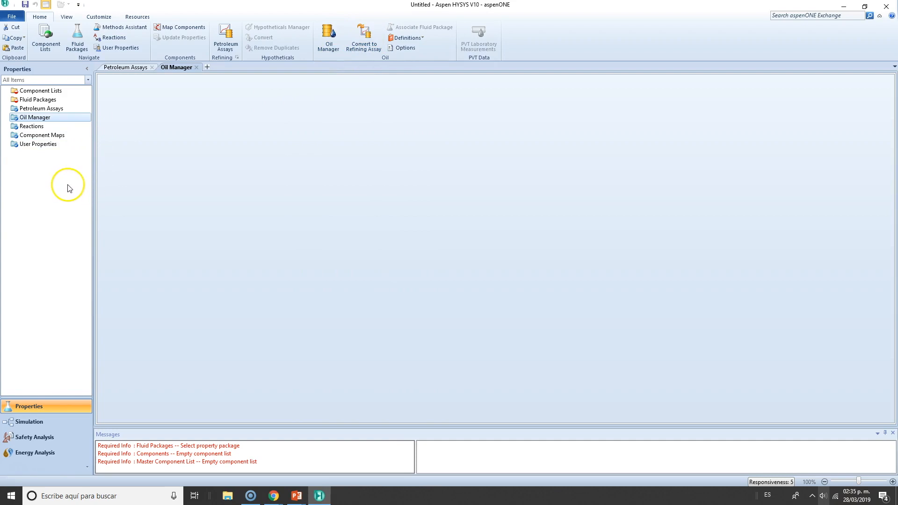
{"action": "left_click", "coordinate": [31, 126]}
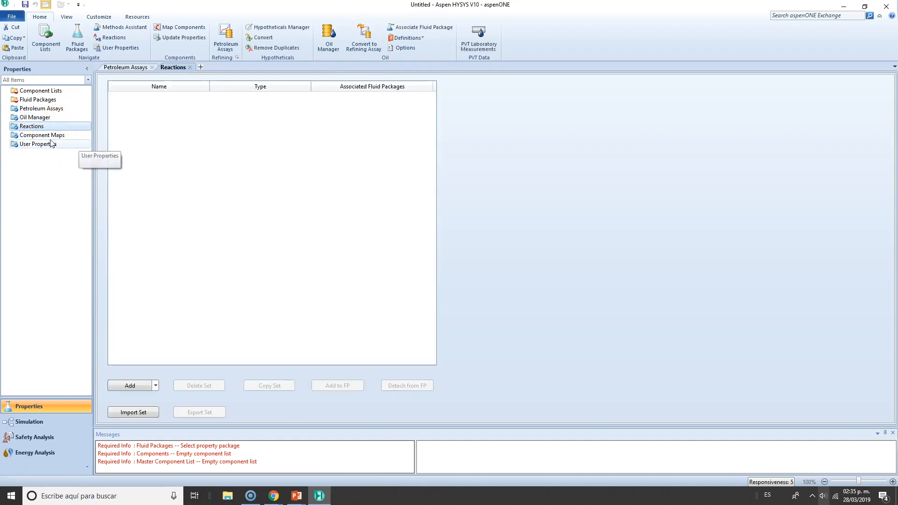
{"action": "mouse_move", "coordinate": [41, 135]}
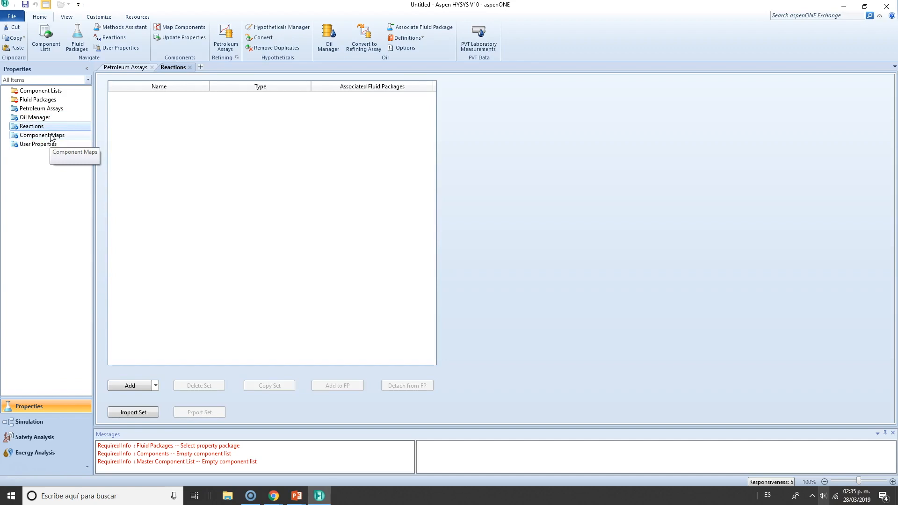
{"action": "left_click", "coordinate": [38, 143]}
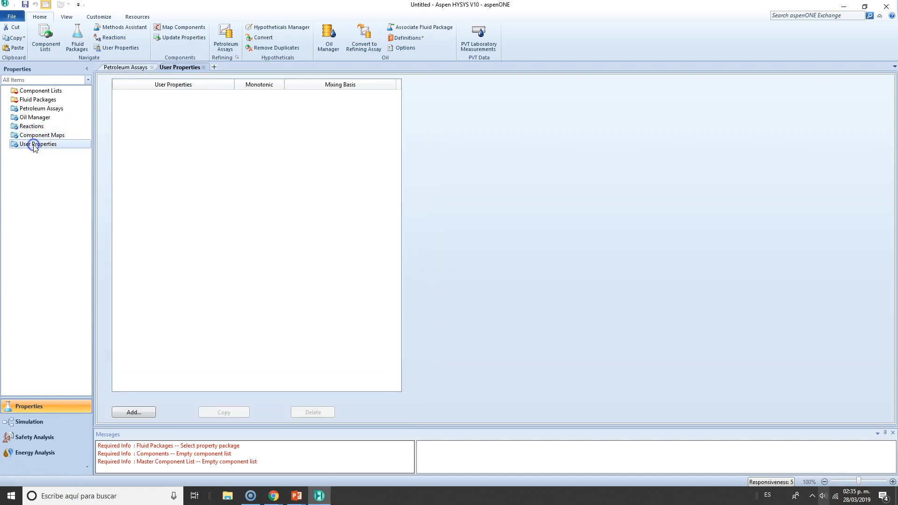
{"action": "mouse_move", "coordinate": [516, 346]}
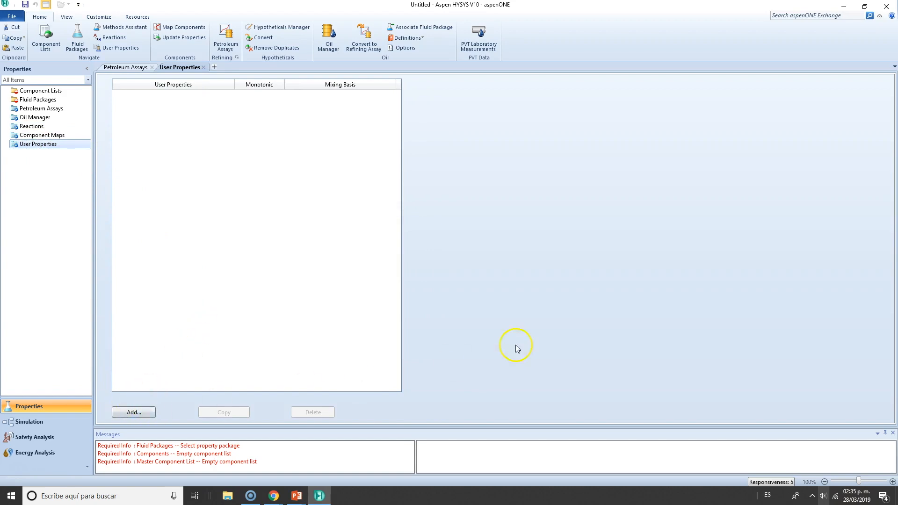
- Return to Fluid Packages and browse the Resources, Customize and Home ribbon tabs
{"action": "left_click", "coordinate": [38, 100]}
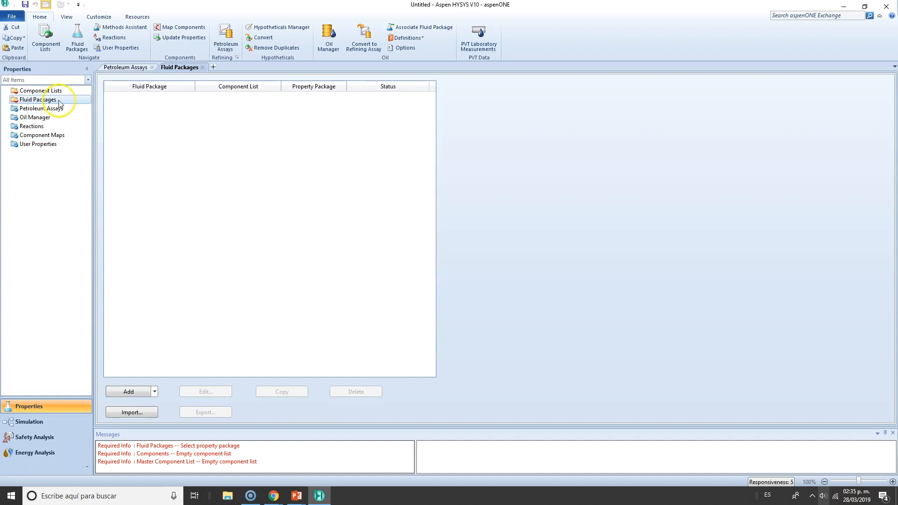
{"action": "mouse_move", "coordinate": [112, 151]}
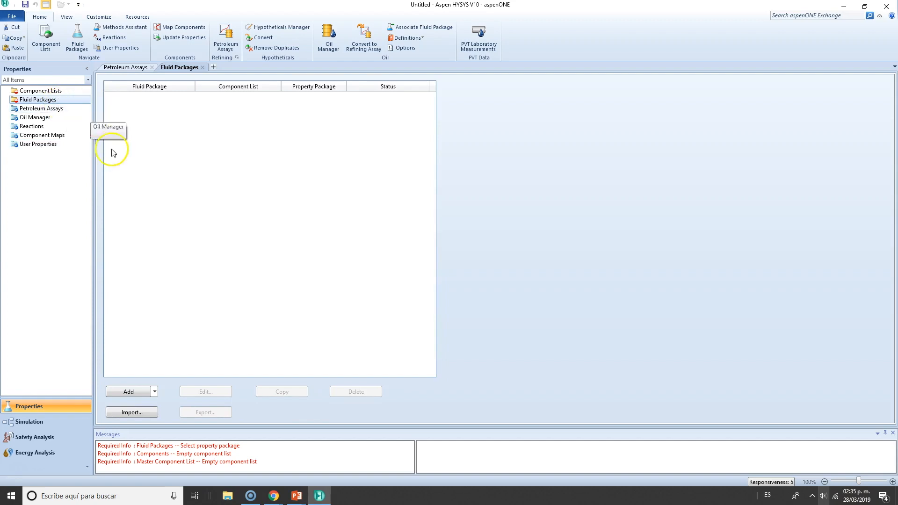
{"action": "mouse_move", "coordinate": [478, 39]}
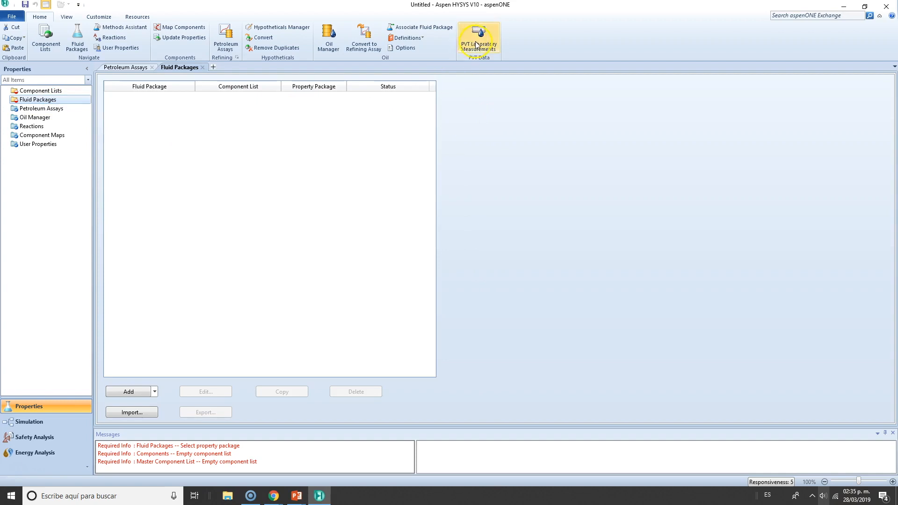
{"action": "mouse_move", "coordinate": [478, 43]}
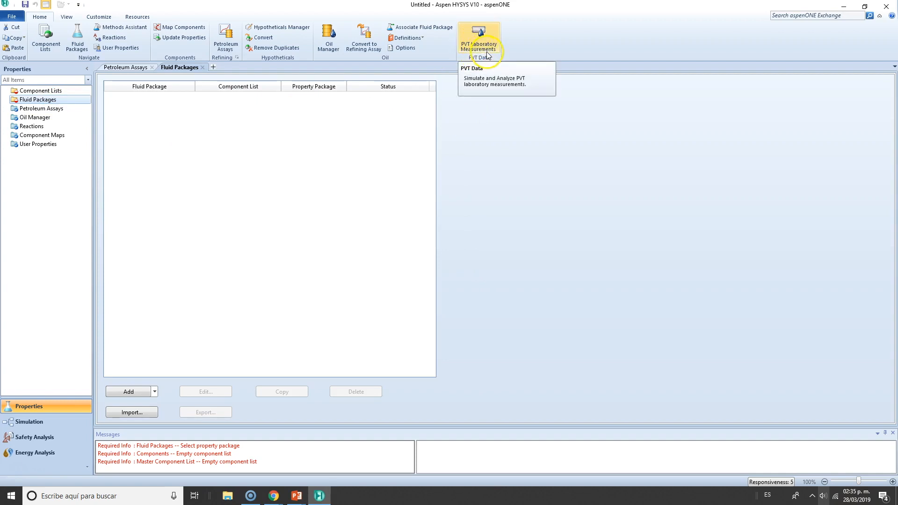
{"action": "mouse_move", "coordinate": [225, 38]}
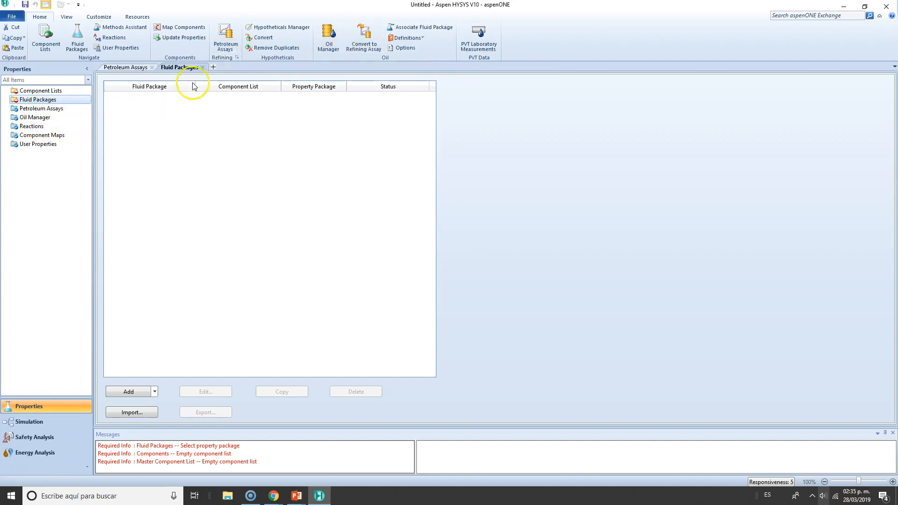
{"action": "mouse_move", "coordinate": [364, 38]}
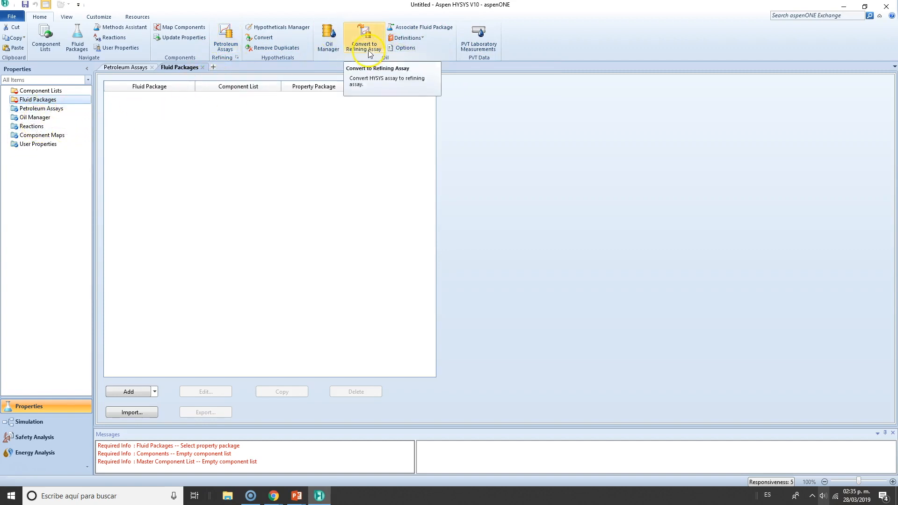
{"action": "left_click", "coordinate": [98, 16]}
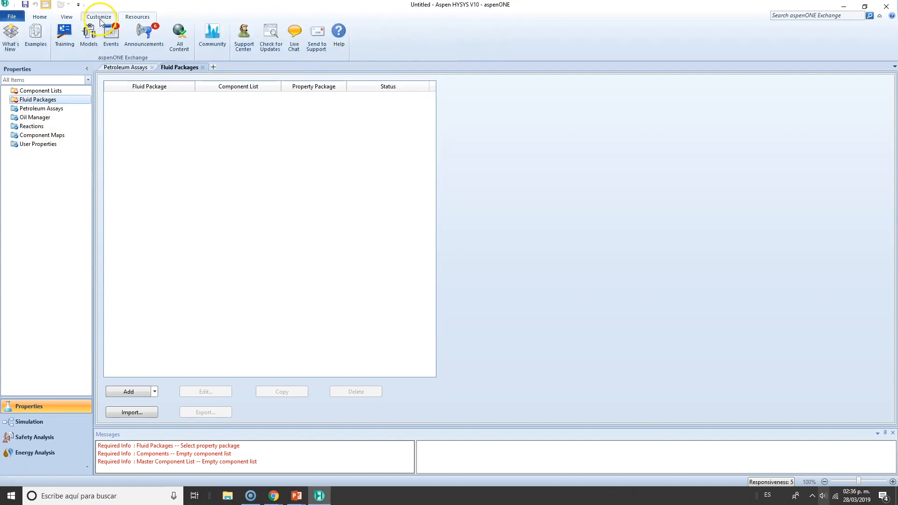
{"action": "left_click", "coordinate": [98, 17]}
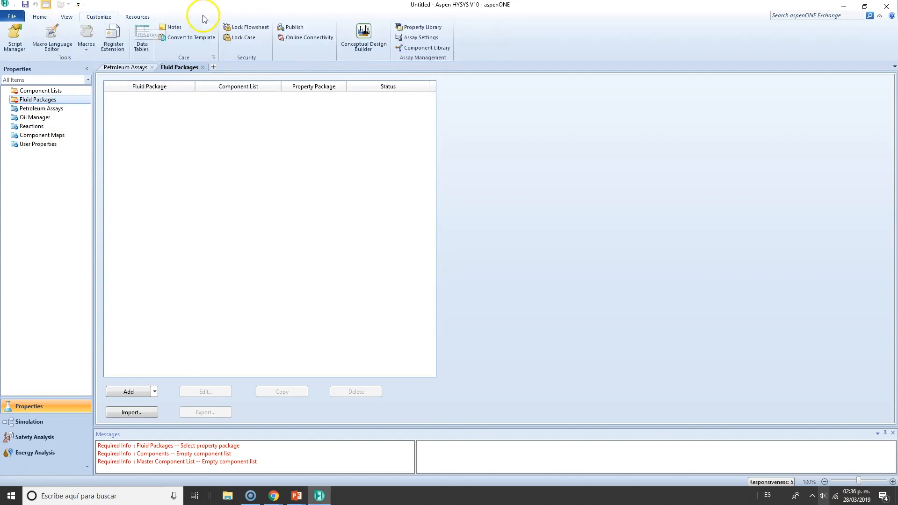
{"action": "left_click", "coordinate": [39, 16]}
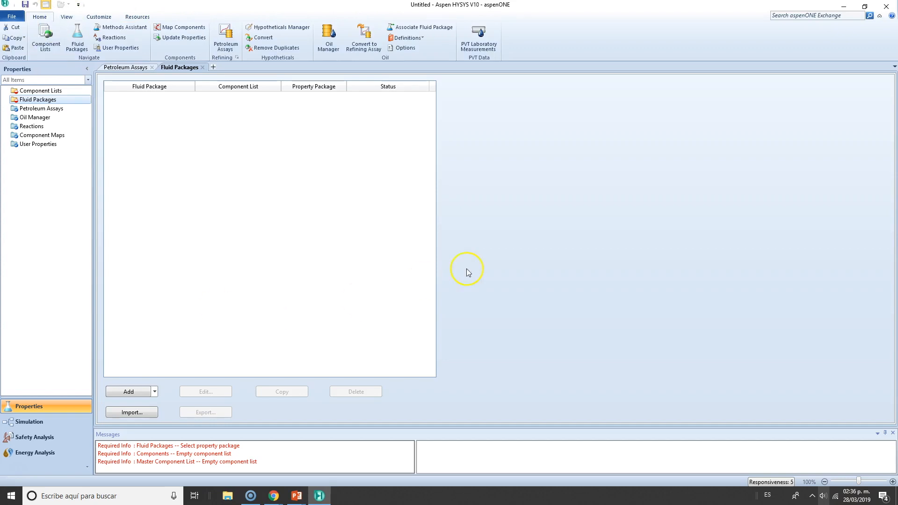
{"action": "mouse_move", "coordinate": [460, 245]}
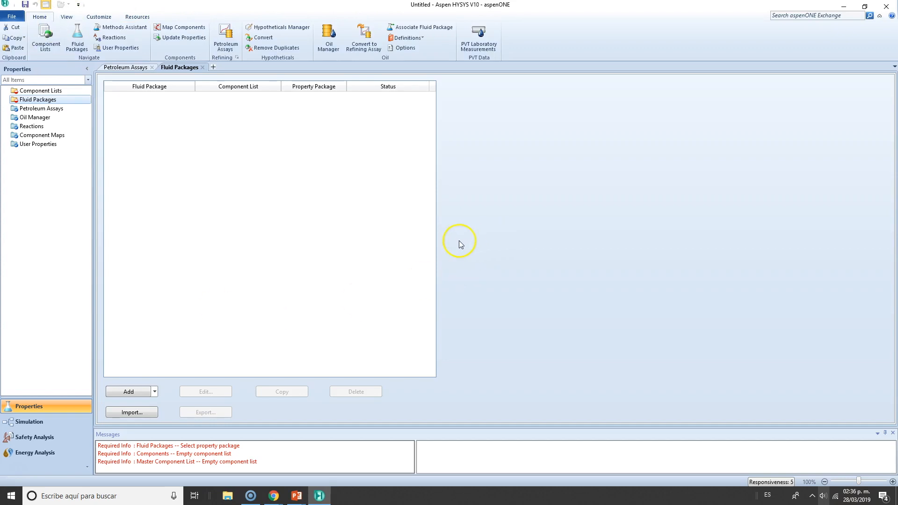
{"action": "mouse_move", "coordinate": [610, 224]}
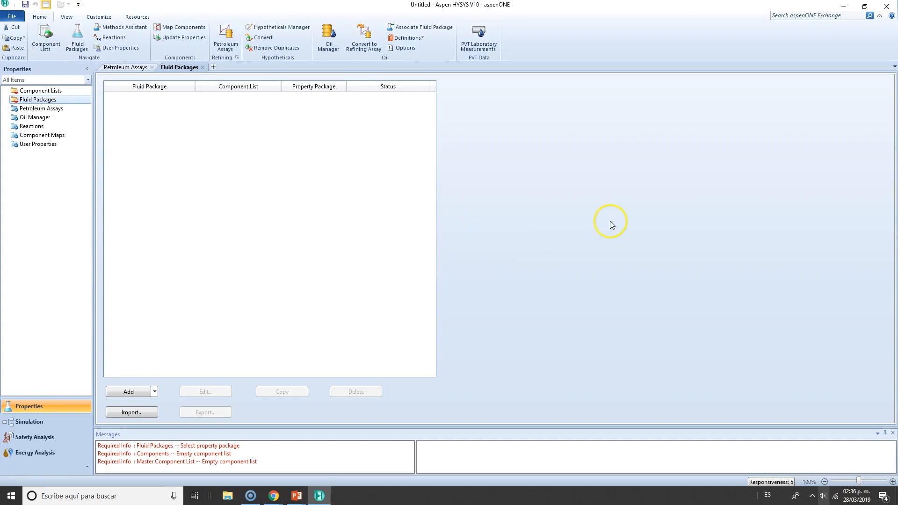
{"action": "mouse_move", "coordinate": [611, 224]}
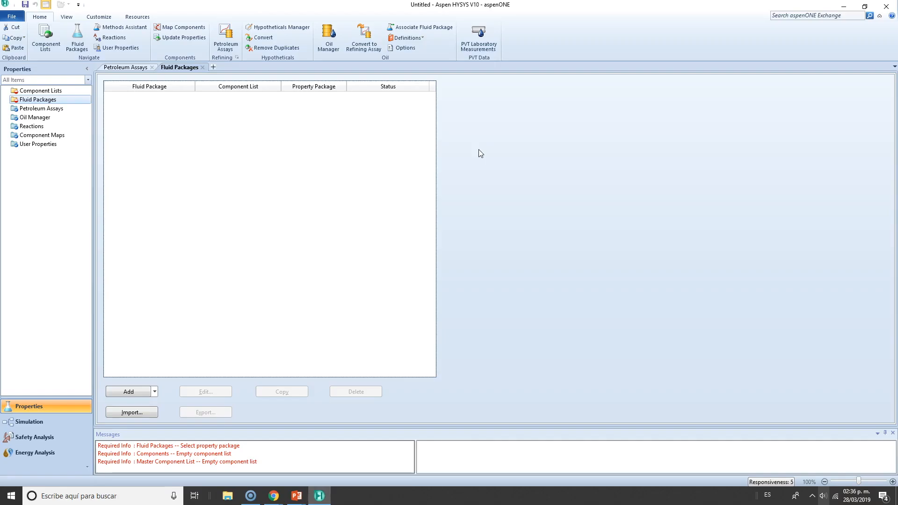
{"action": "left_click", "coordinate": [28, 421]}
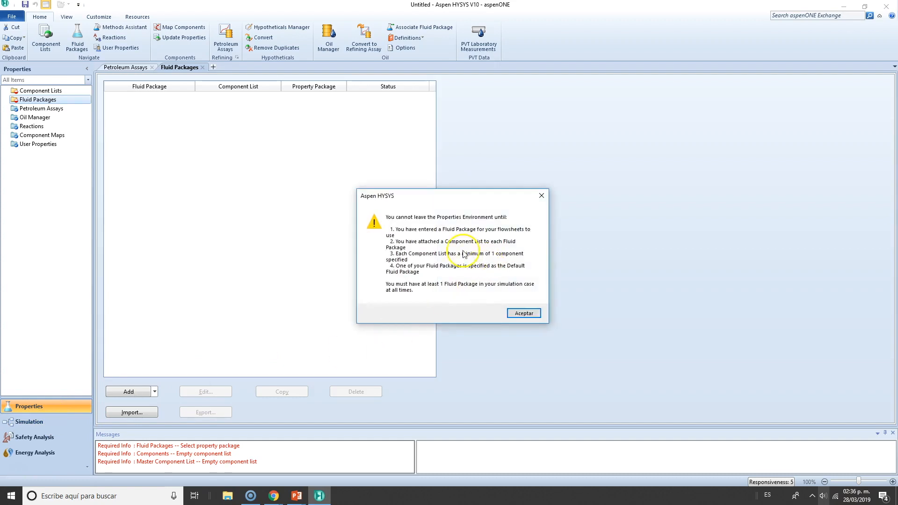
{"action": "mouse_move", "coordinate": [464, 239]}
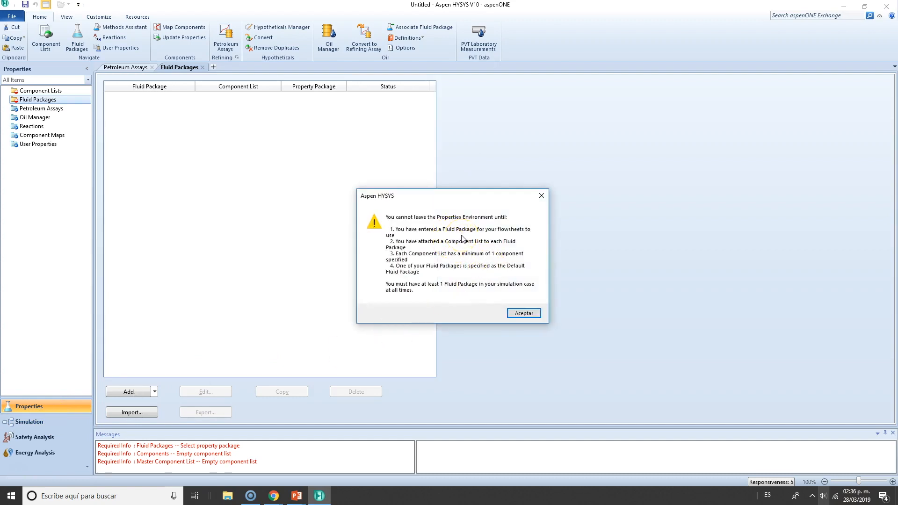
{"action": "mouse_move", "coordinate": [482, 222]}
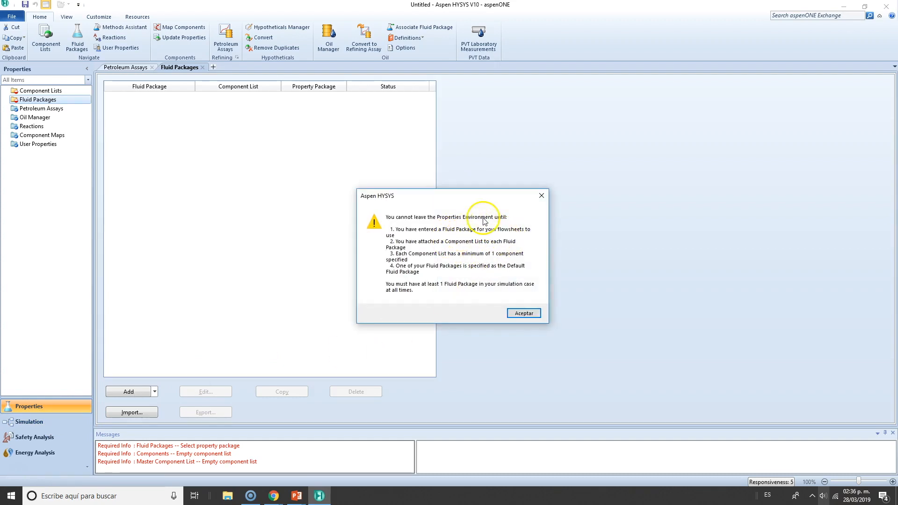
{"action": "mouse_move", "coordinate": [459, 248]}
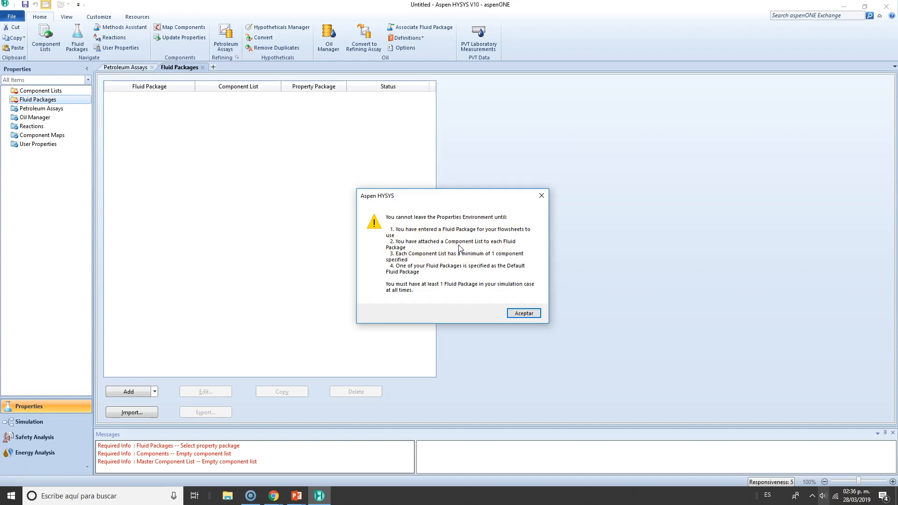
{"action": "mouse_move", "coordinate": [484, 240]}
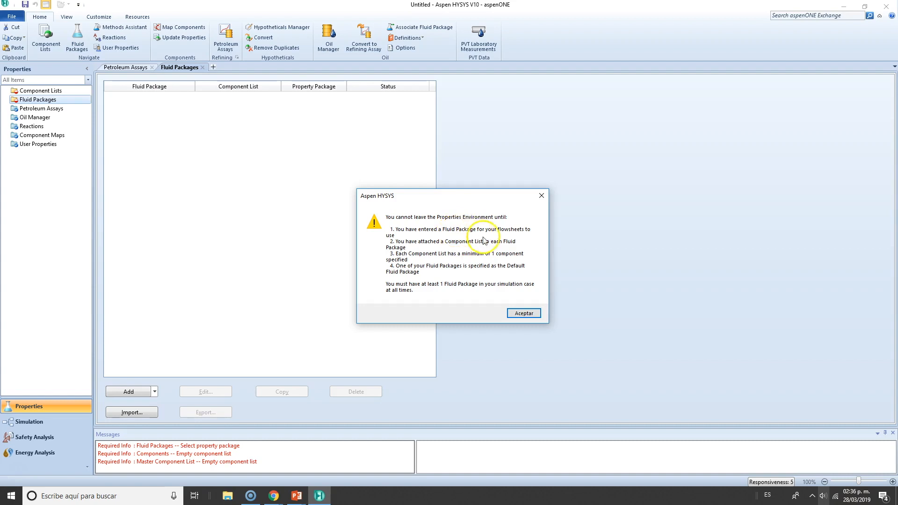
{"action": "mouse_move", "coordinate": [406, 263]}
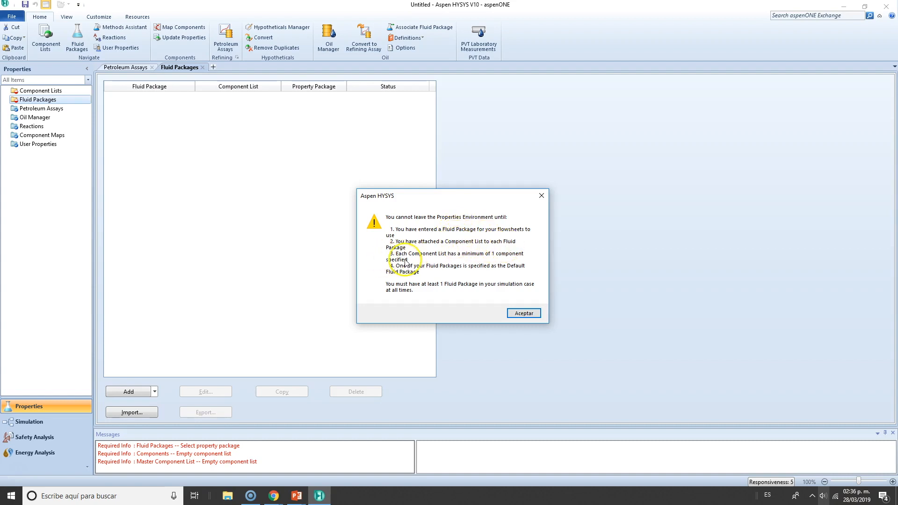
{"action": "mouse_move", "coordinate": [503, 257]}
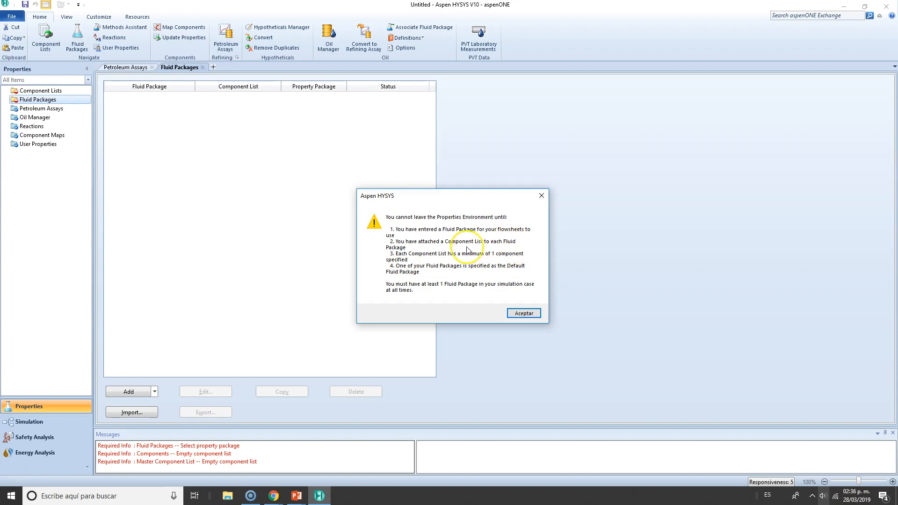
{"action": "mouse_move", "coordinate": [470, 253]}
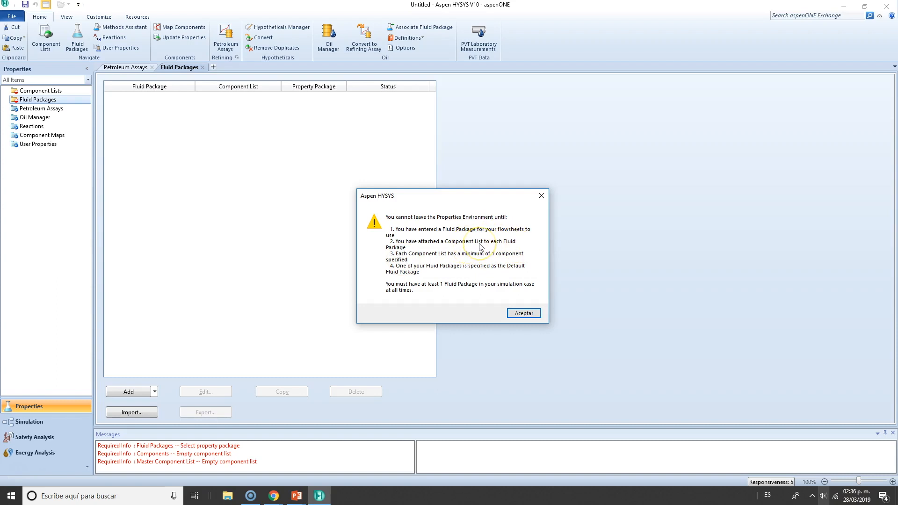
{"action": "mouse_move", "coordinate": [498, 260]}
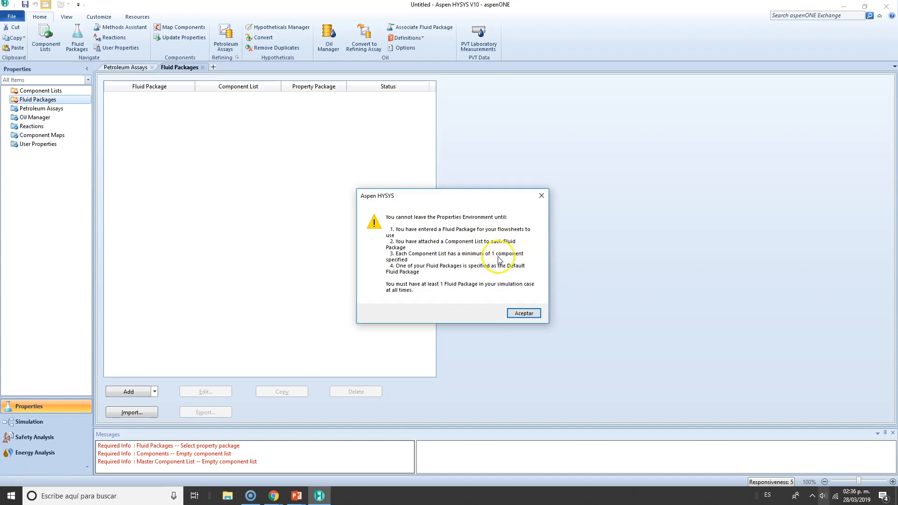
{"action": "mouse_move", "coordinate": [416, 273]}
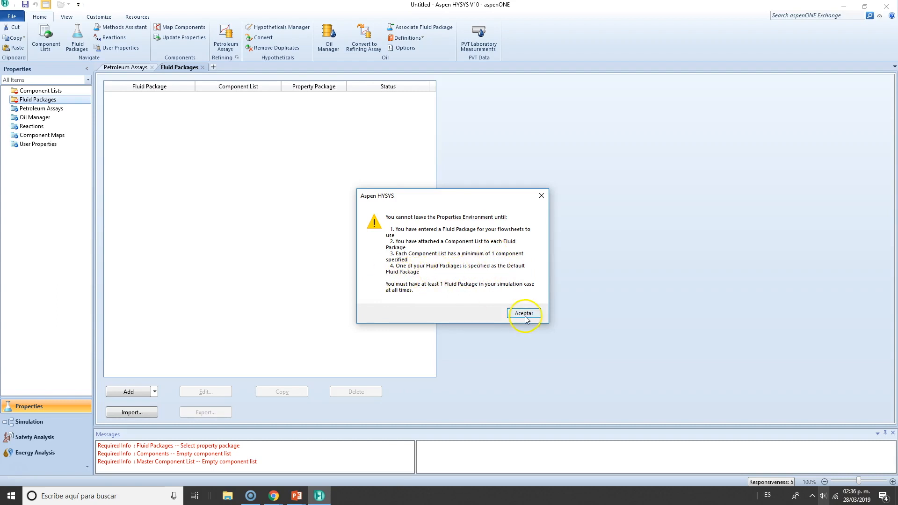
- Dismiss the leaving-Properties warning, staying on the empty Fluid Packages page
{"action": "left_click", "coordinate": [523, 314]}
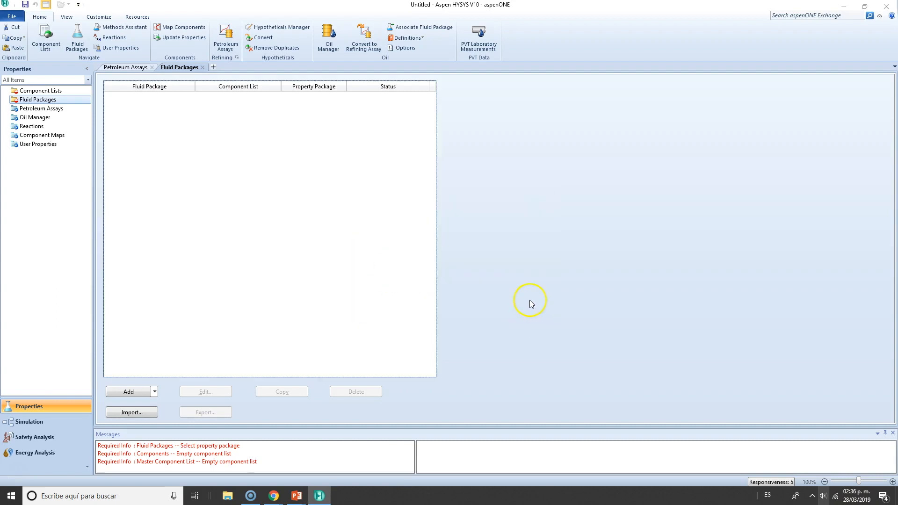
{"action": "mouse_move", "coordinate": [40, 90]}
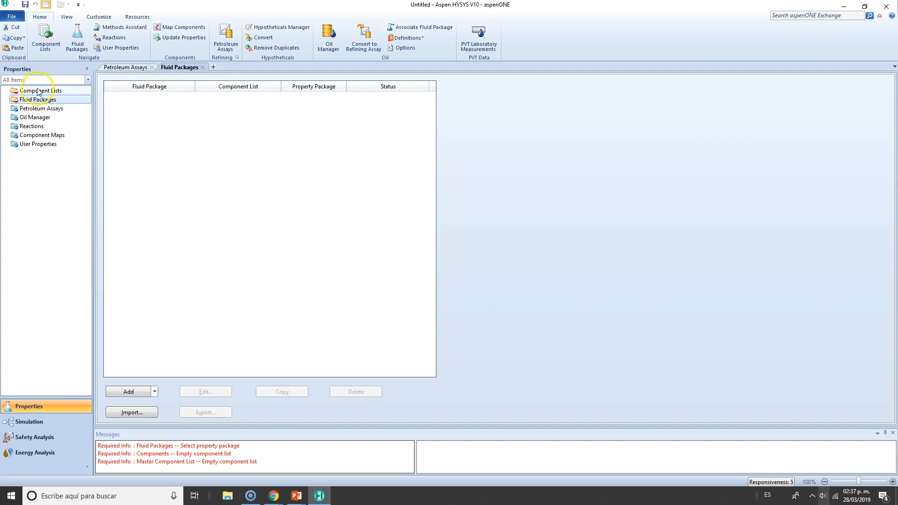
{"action": "mouse_move", "coordinate": [68, 95]}
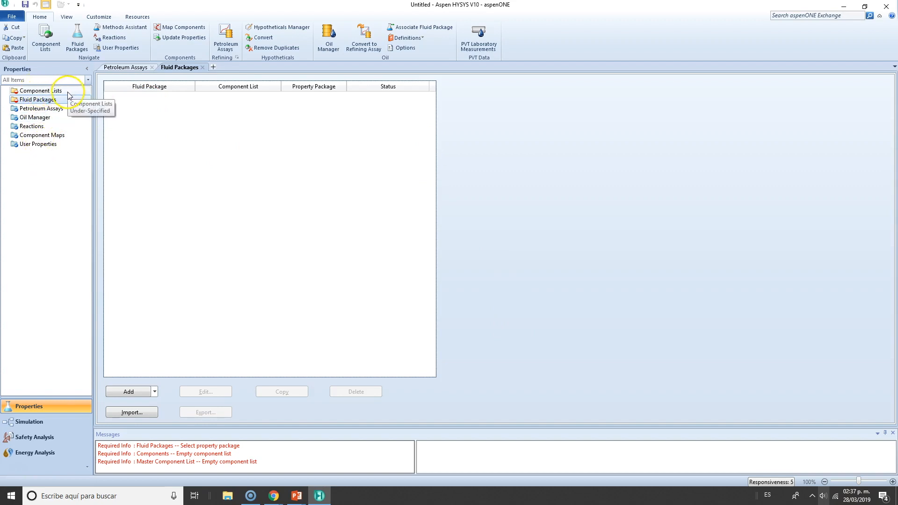
- View the empty Component Lists, Fluid Packages and Petroleum Assays pages in turn
{"action": "left_click", "coordinate": [40, 90]}
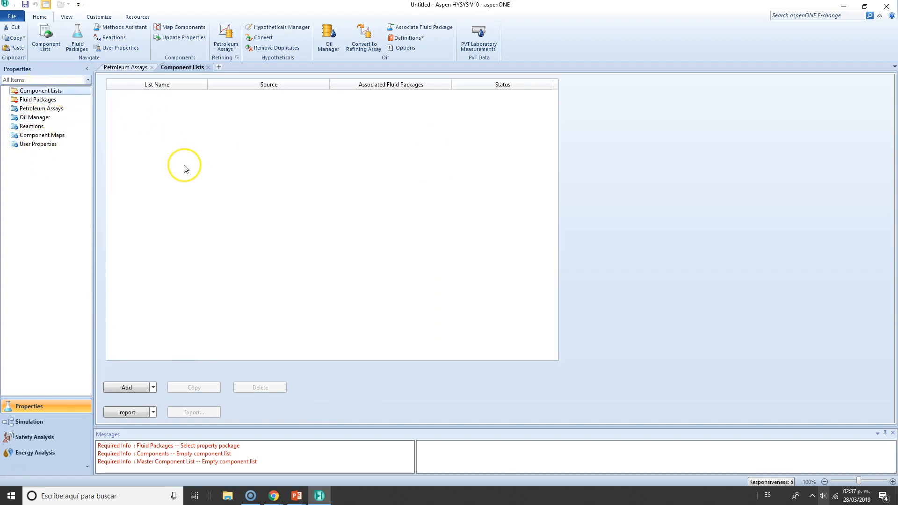
{"action": "mouse_move", "coordinate": [339, 241]}
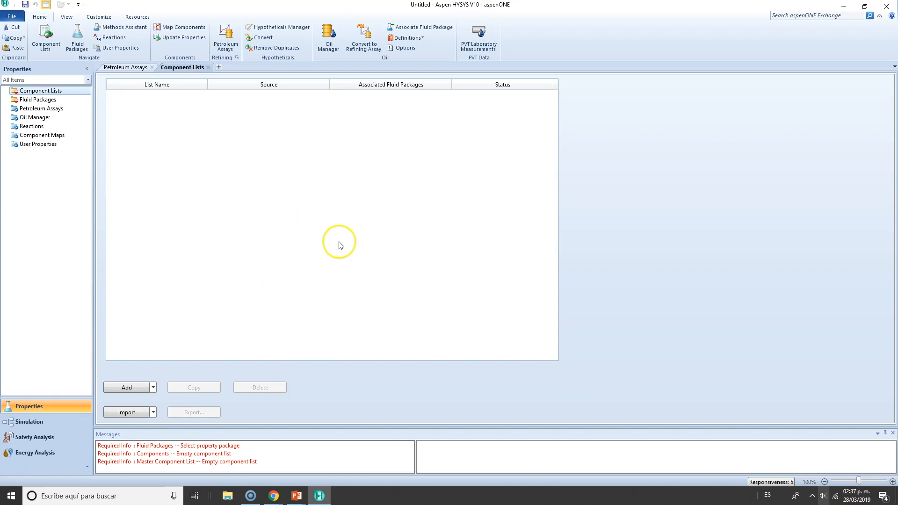
{"action": "mouse_move", "coordinate": [240, 188]}
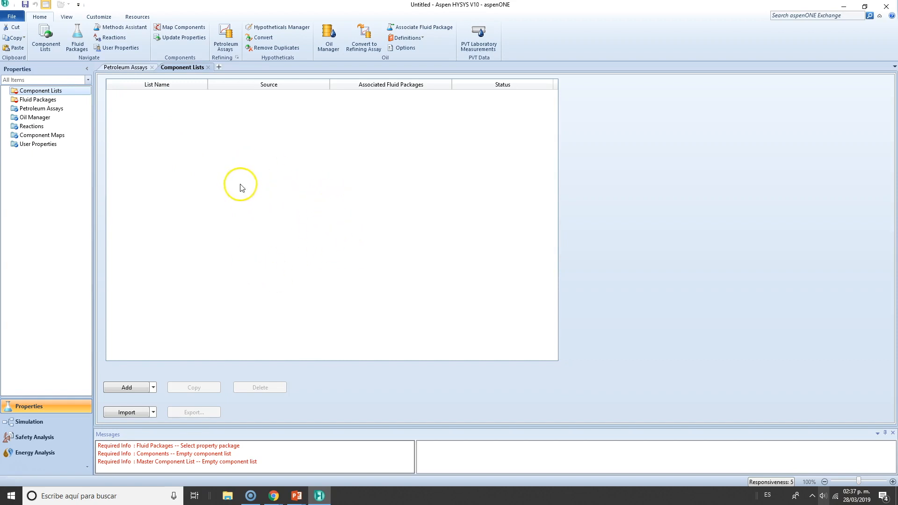
{"action": "mouse_move", "coordinate": [45, 107]}
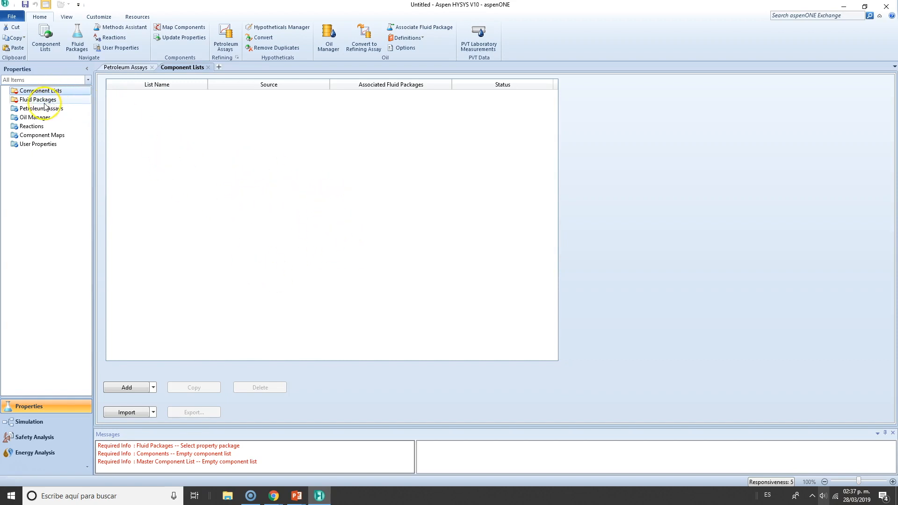
{"action": "left_click", "coordinate": [37, 99]}
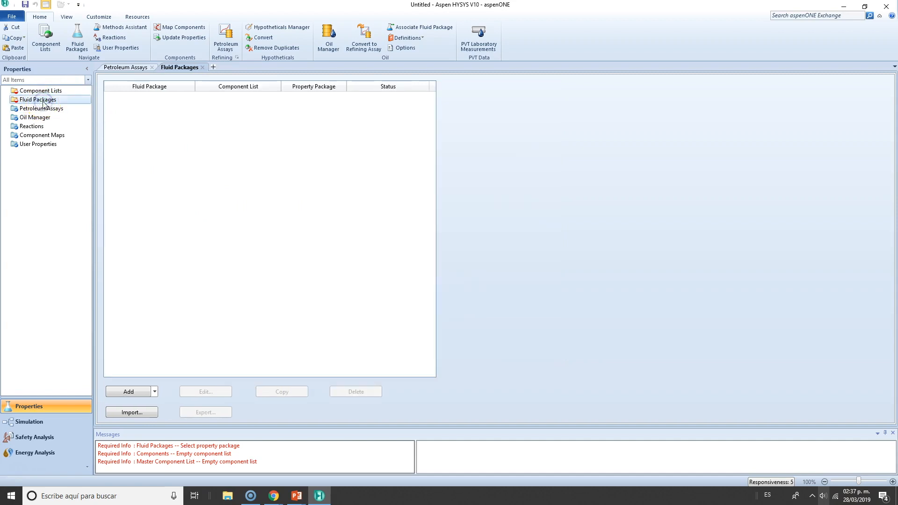
{"action": "mouse_move", "coordinate": [190, 309]}
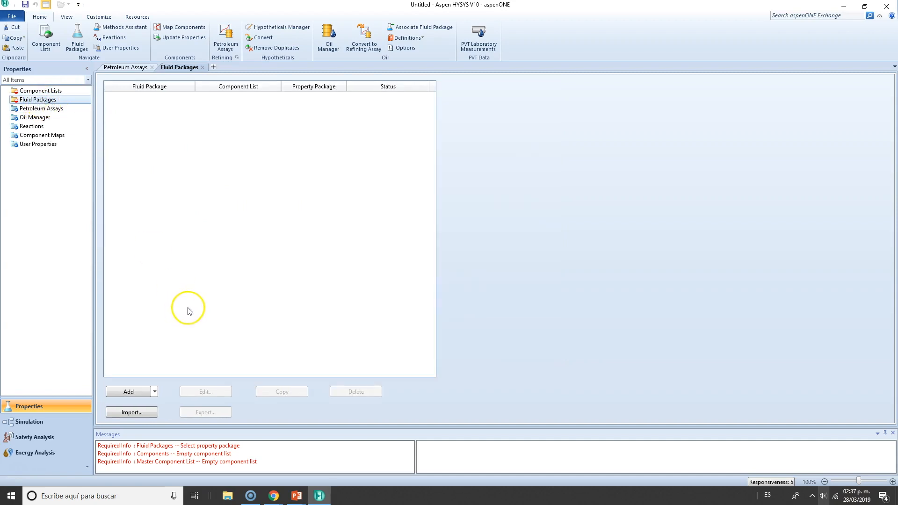
{"action": "mouse_move", "coordinate": [56, 111]}
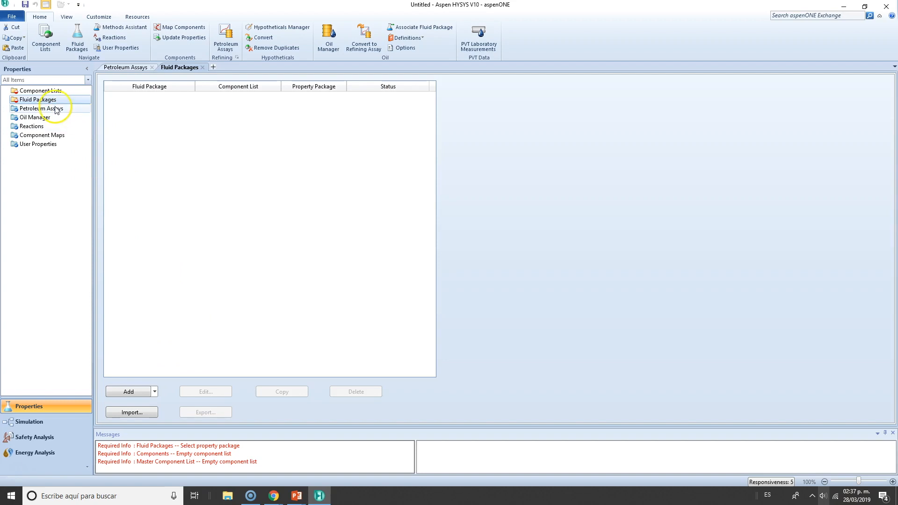
{"action": "left_click", "coordinate": [40, 108]}
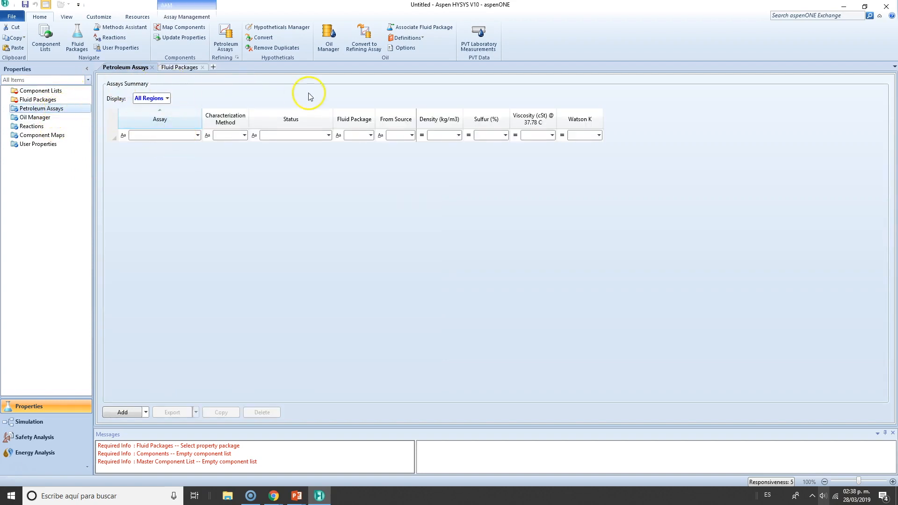
- Open Oil Manager and acknowledge the Fluid Package requirement for hypothetical components
{"action": "left_click", "coordinate": [34, 118]}
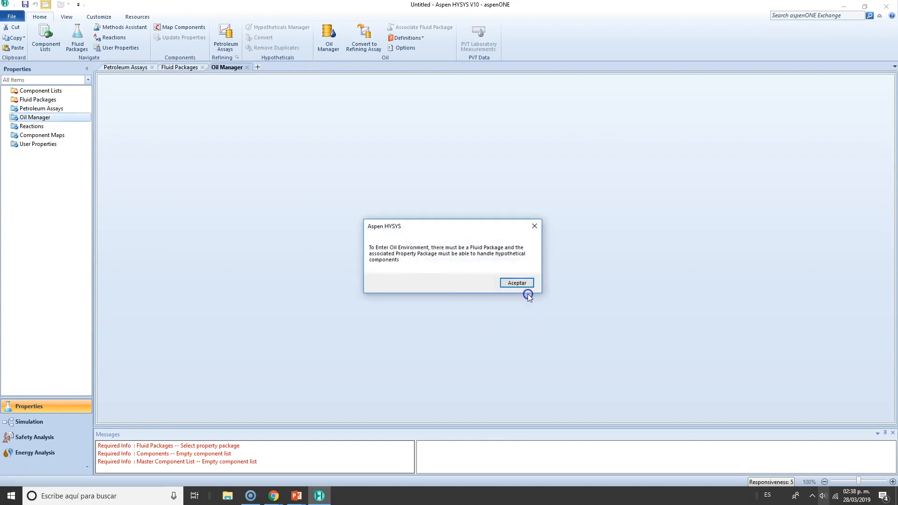
{"action": "left_click", "coordinate": [515, 282]}
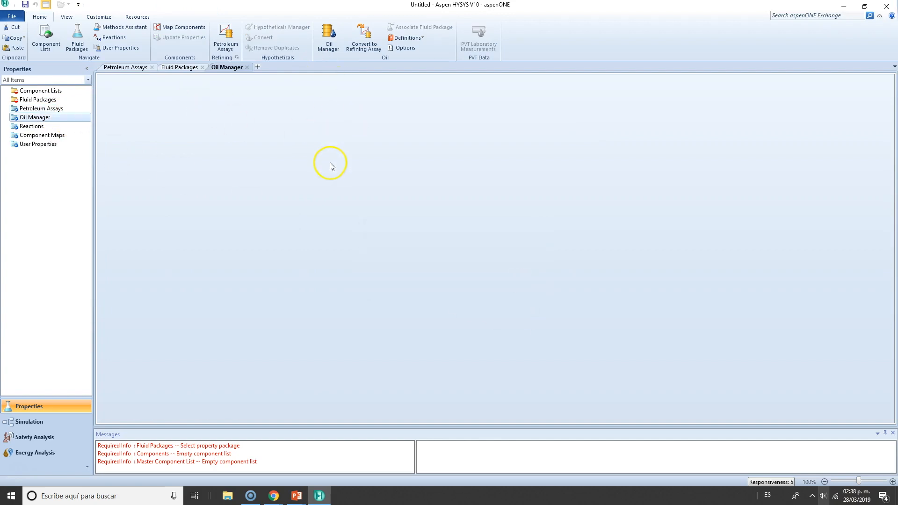
{"action": "mouse_move", "coordinate": [264, 216]}
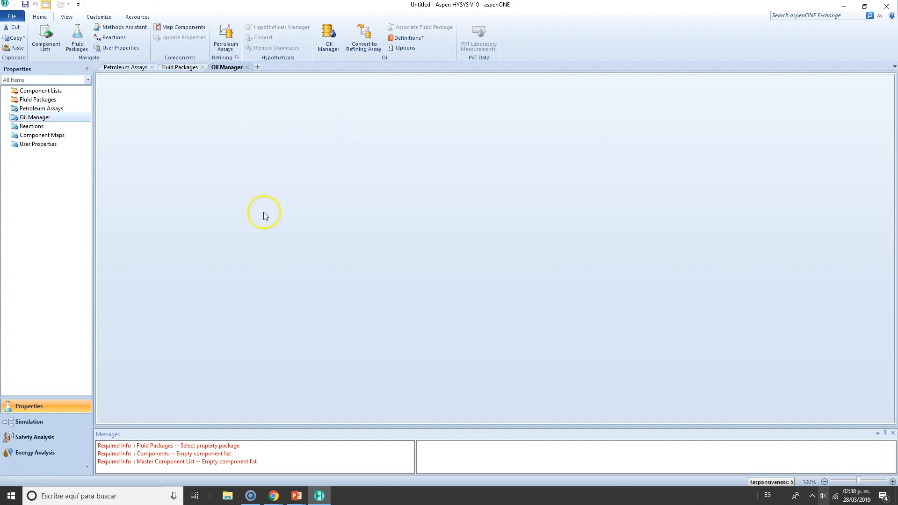
{"action": "mouse_move", "coordinate": [303, 294]}
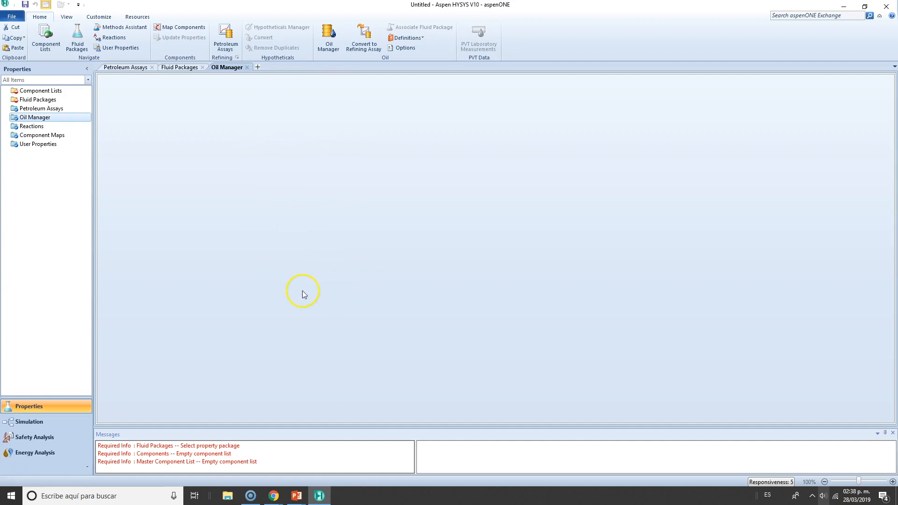
{"action": "mouse_move", "coordinate": [355, 327]}
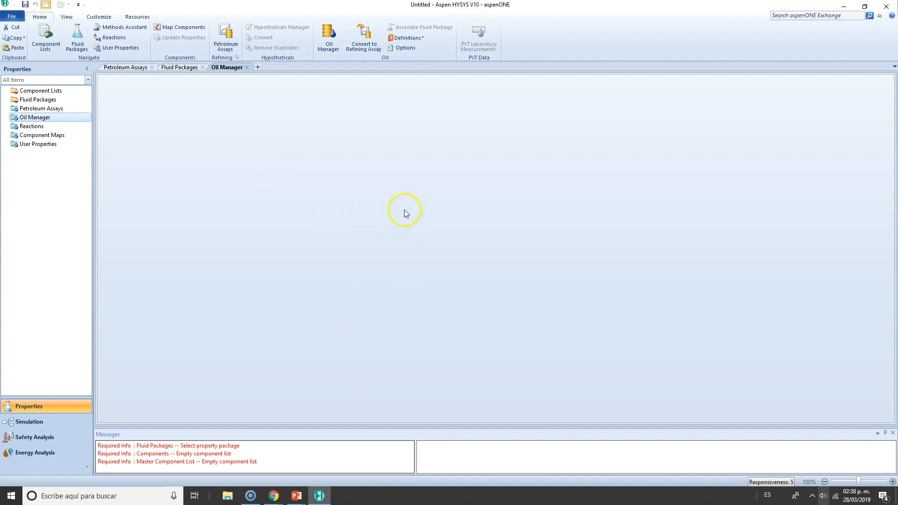
{"action": "mouse_move", "coordinate": [433, 197]}
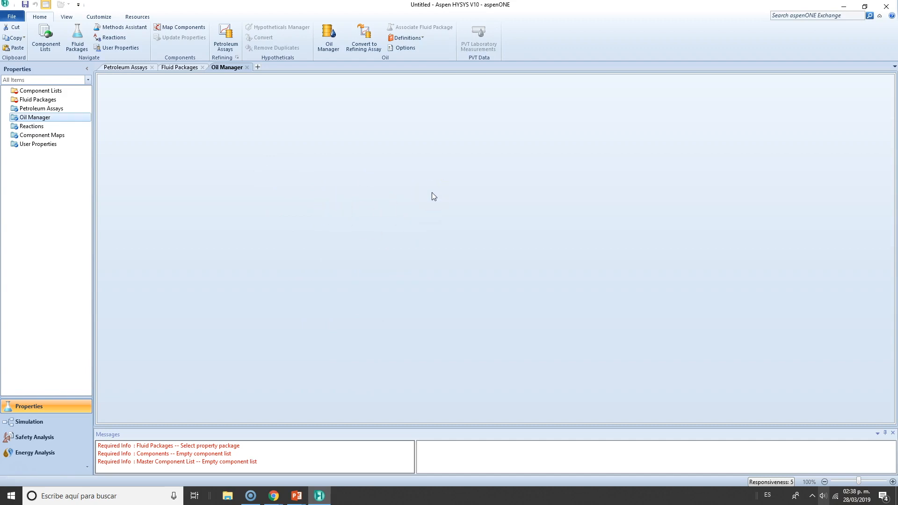
{"action": "mouse_move", "coordinate": [458, 209]}
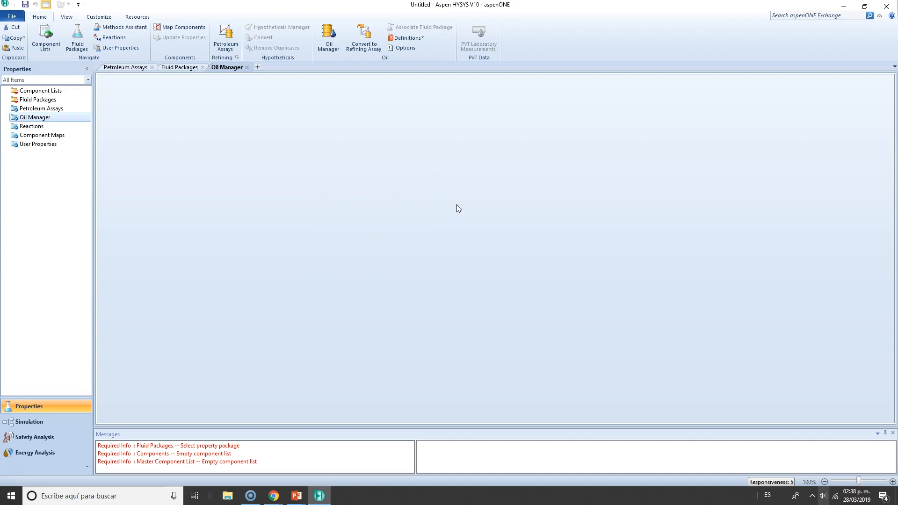
{"action": "mouse_move", "coordinate": [467, 194]}
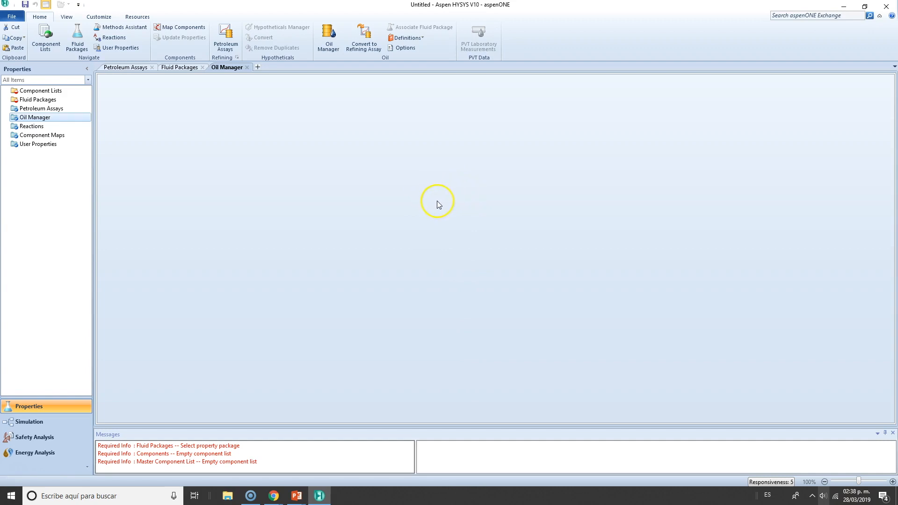
{"action": "mouse_move", "coordinate": [438, 205]}
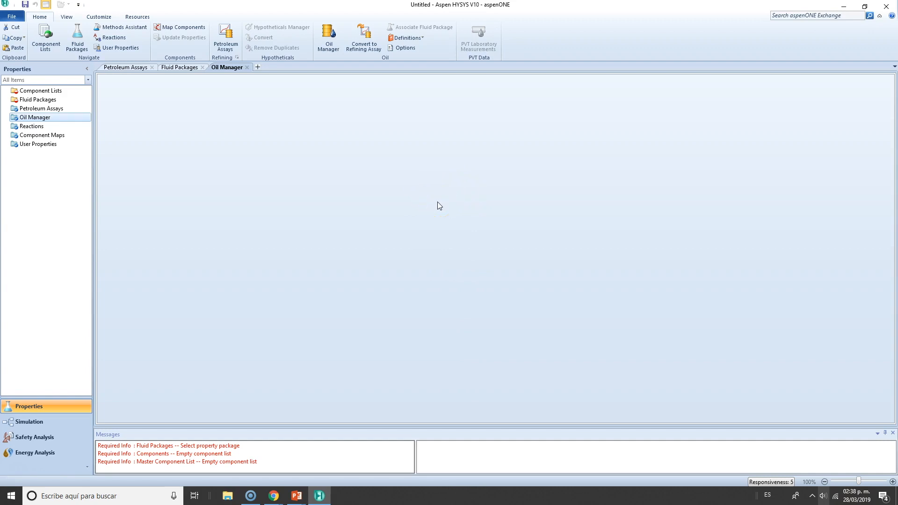